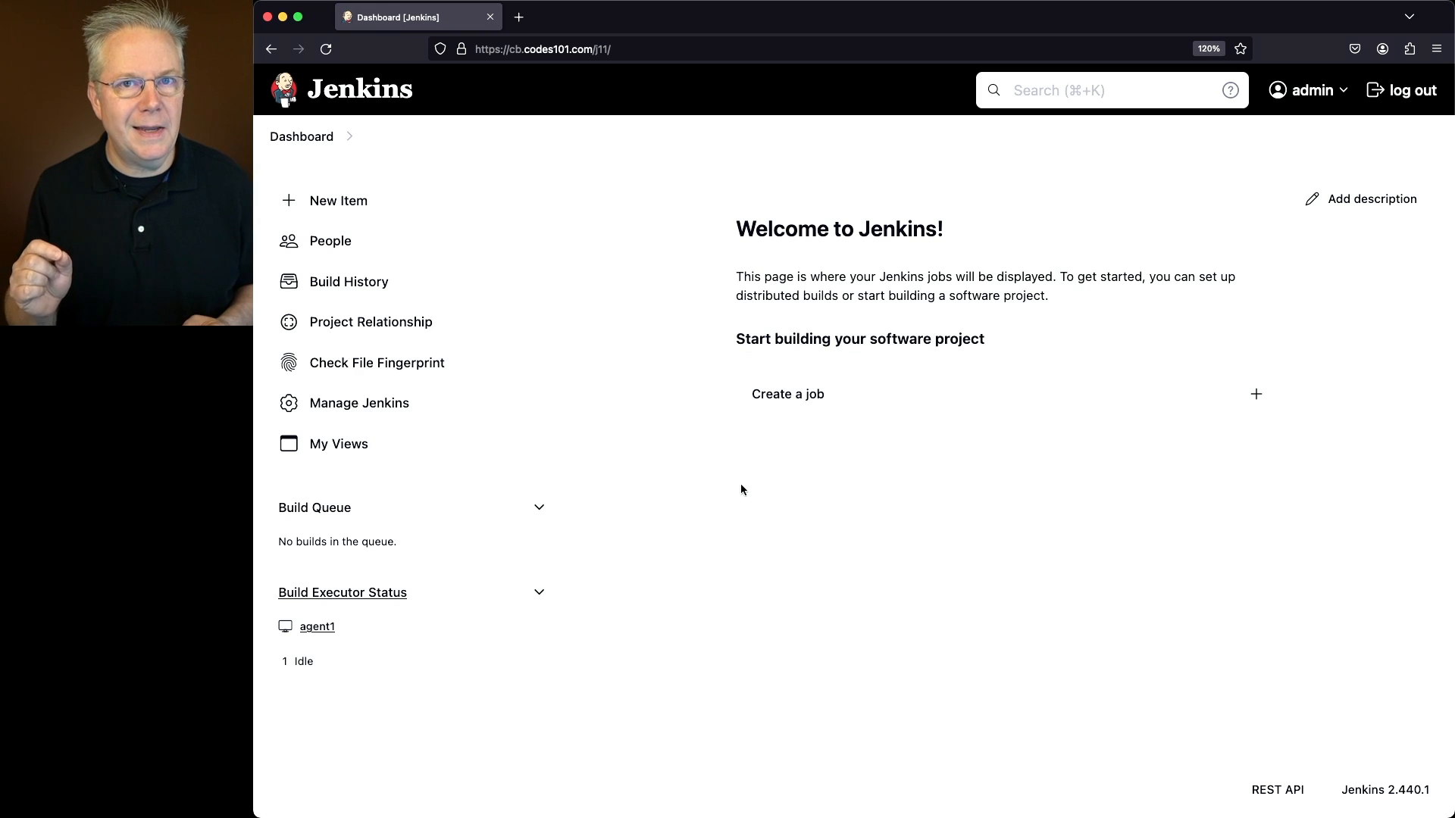
{"action": "mouse_move", "coordinate": [417, 387]}
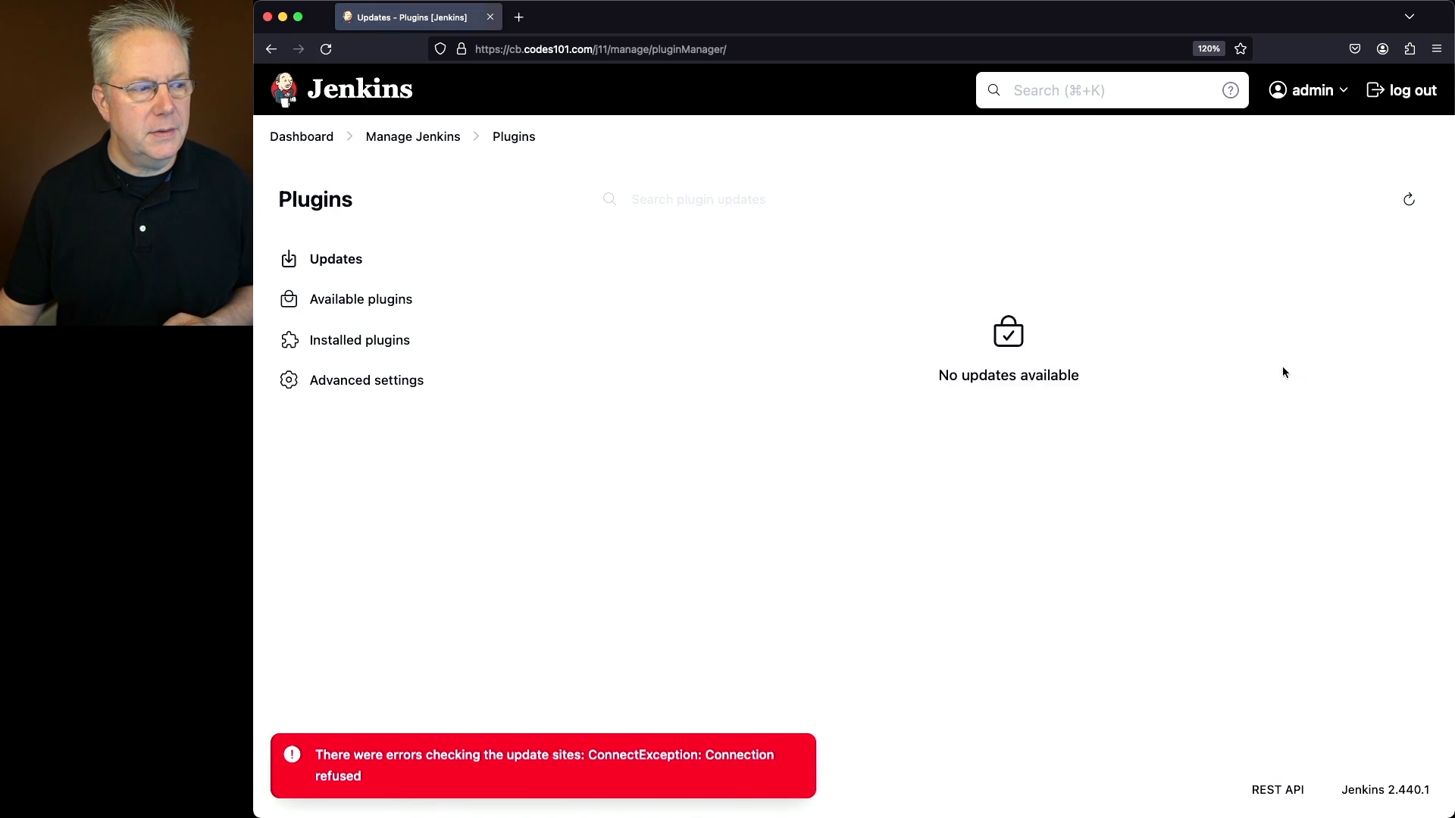
- Show the plugin manager's Advanced settings, where the update site URL is unreachable
{"action": "left_click", "coordinate": [365, 379]}
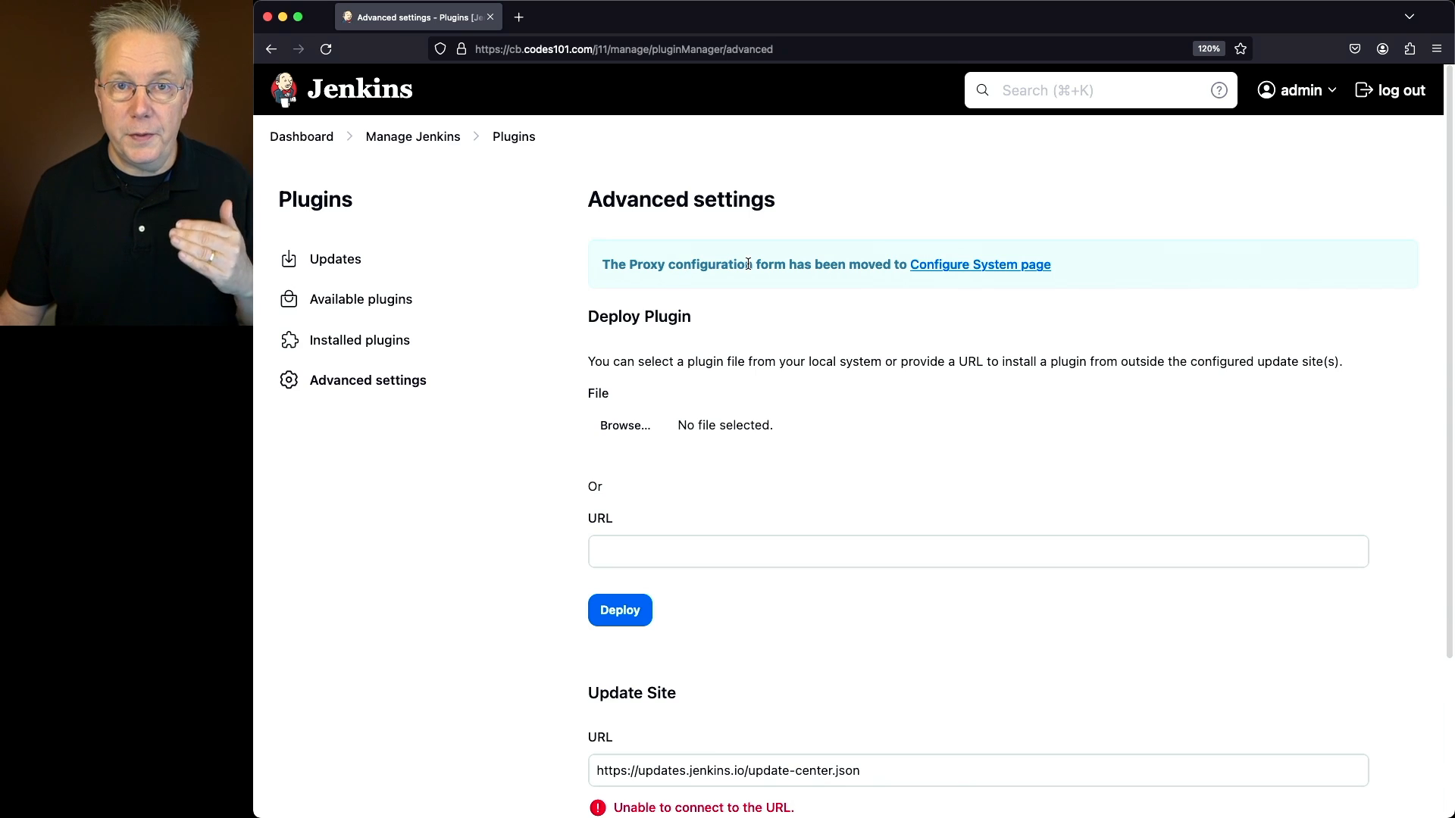
{"action": "mouse_move", "coordinate": [756, 279]}
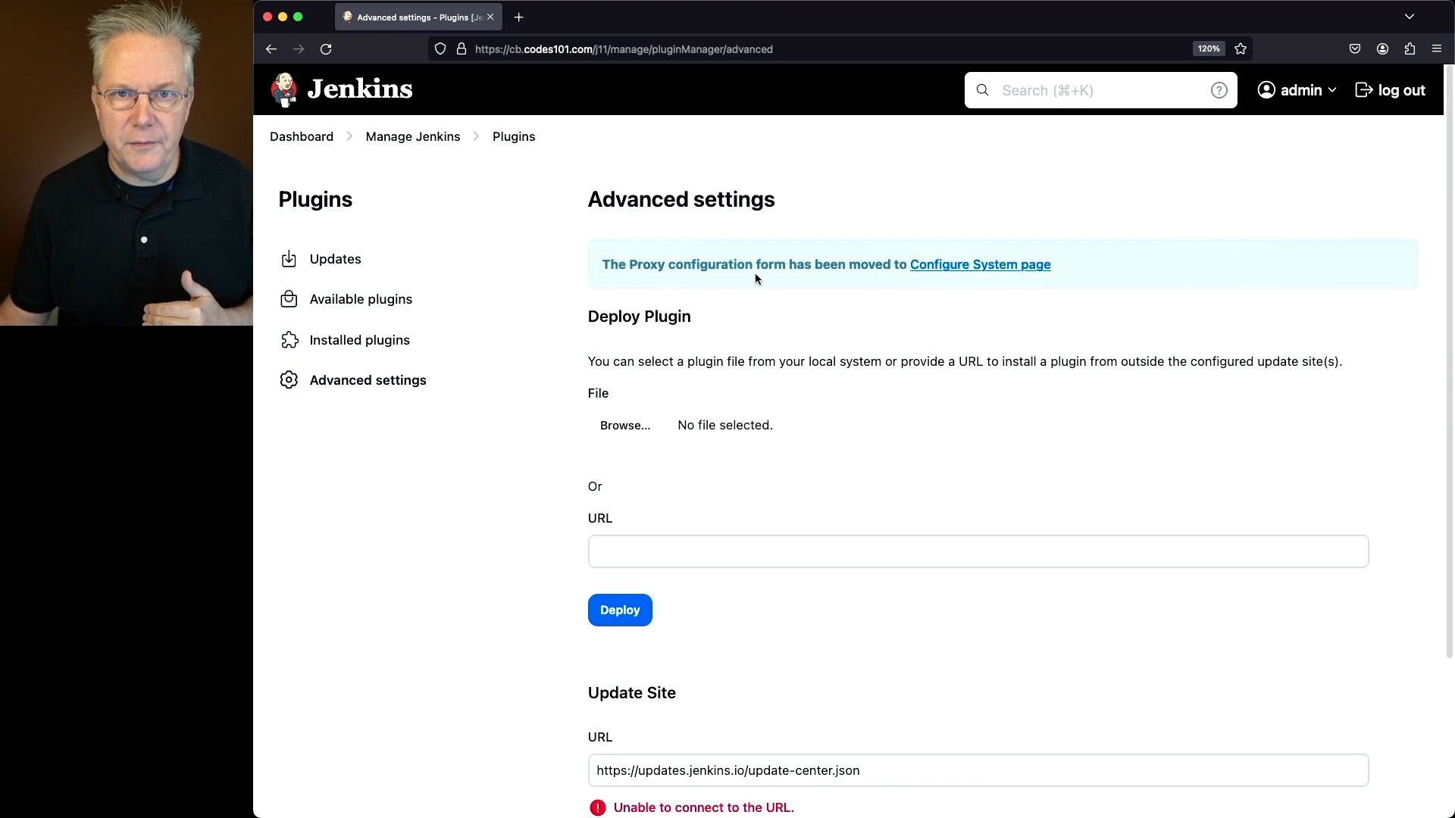
{"action": "mouse_move", "coordinate": [969, 271]}
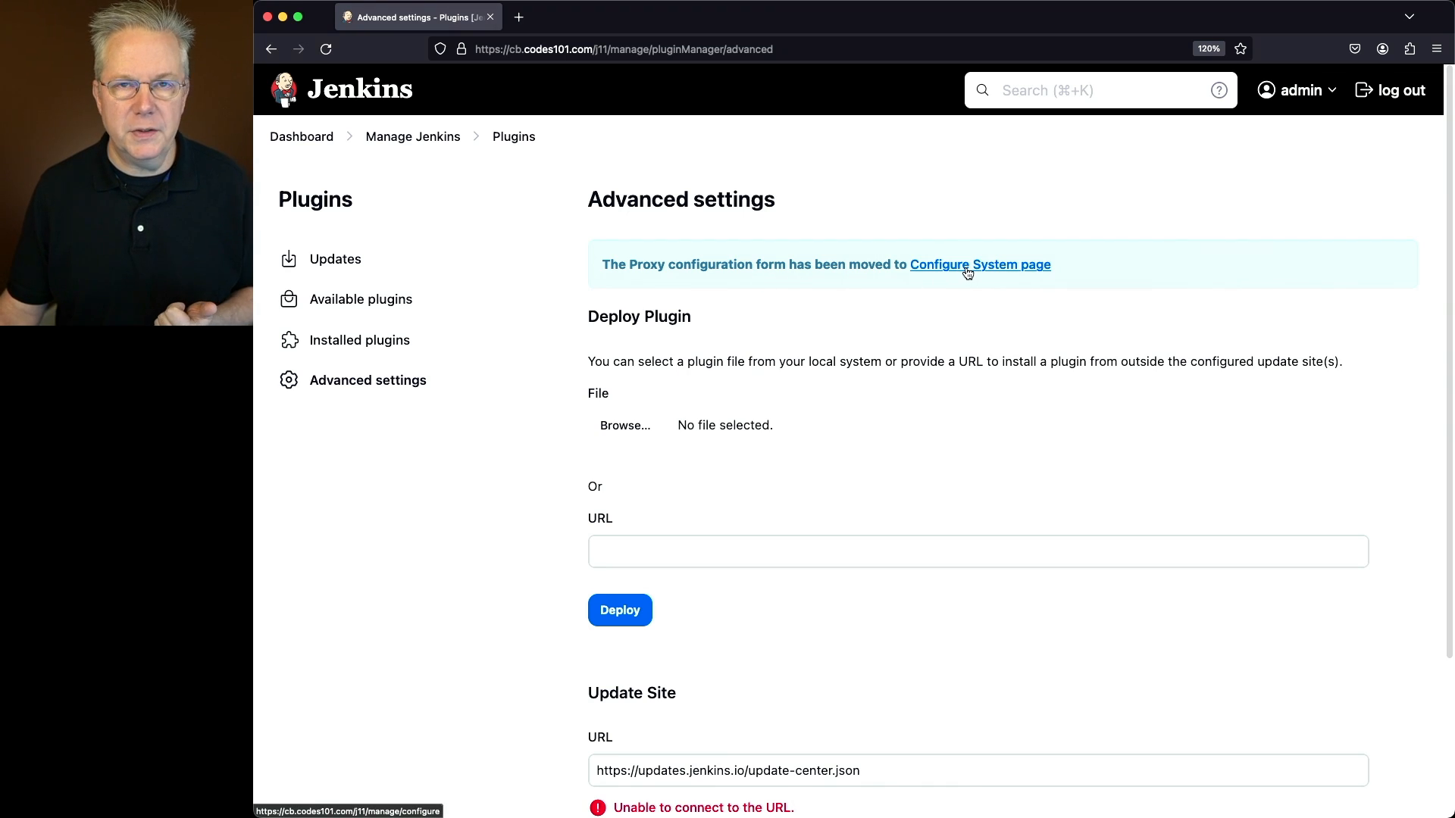
- Expand the empty HTTP Proxy Setup and Advanced sections, then return to Manage Jenkins
{"action": "left_click", "coordinate": [979, 264]}
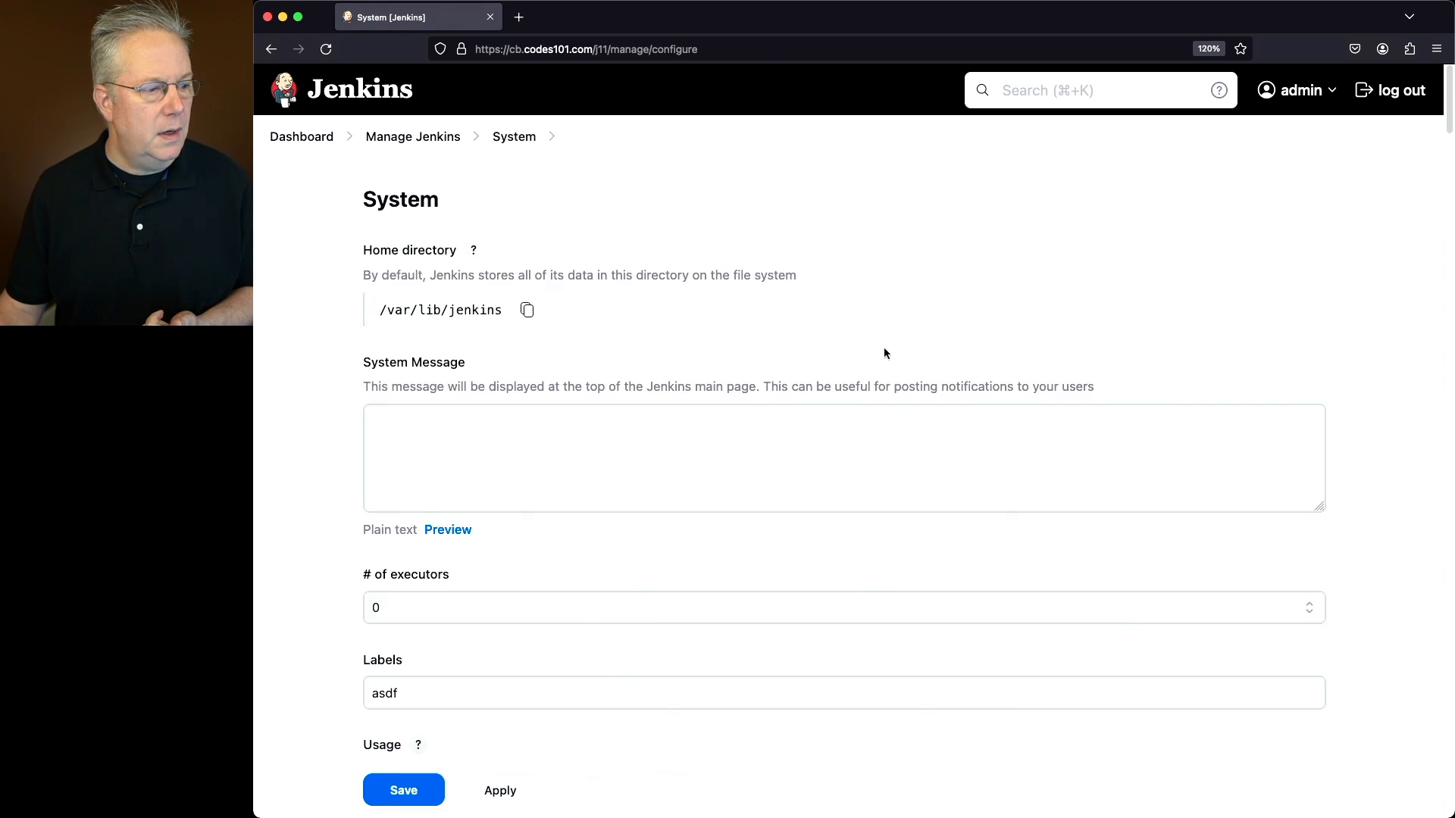
{"action": "scroll", "scroll_direction": "down", "scroll_amount": 3}
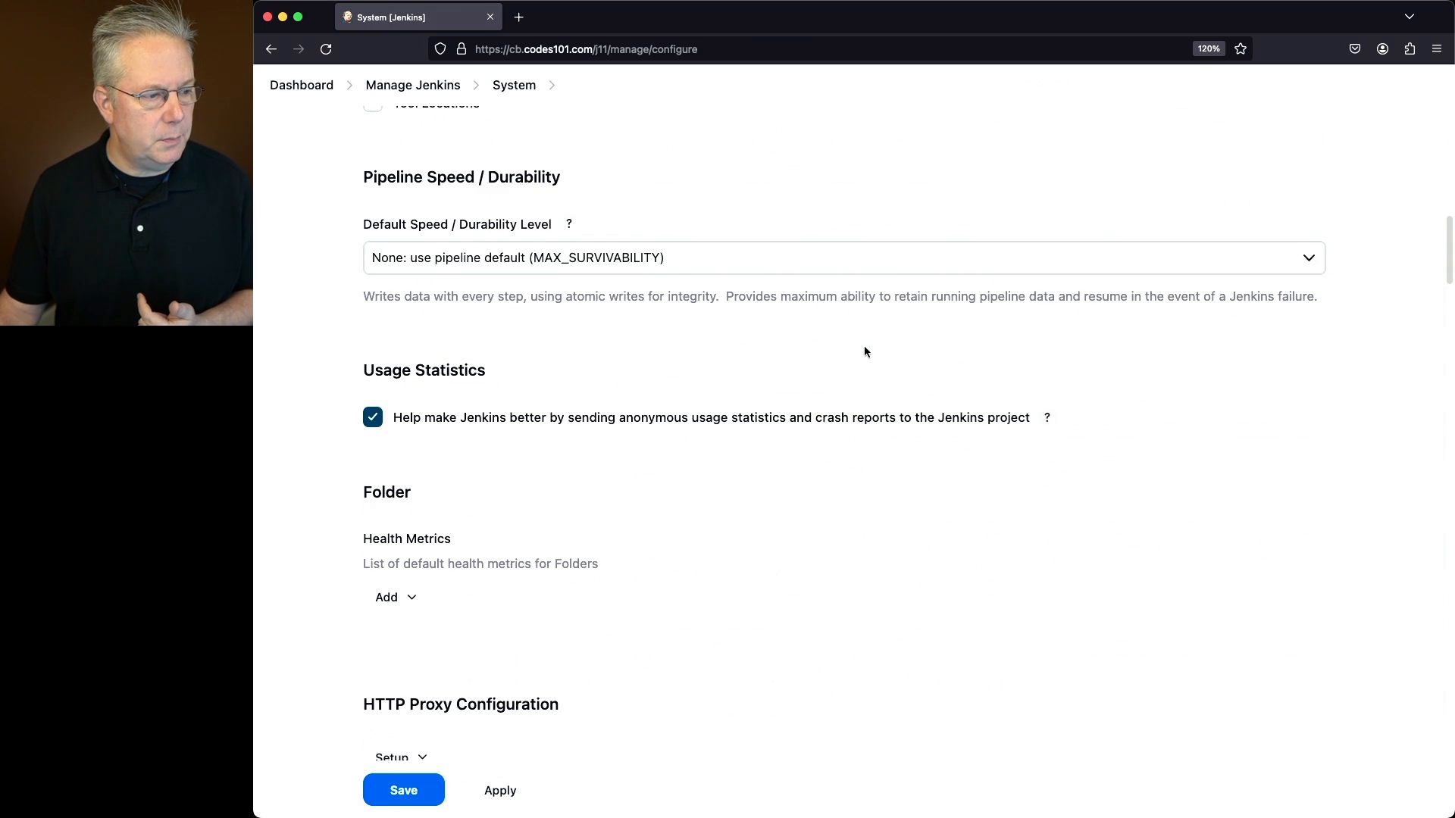
{"action": "scroll", "scroll_direction": "down", "scroll_amount": 3}
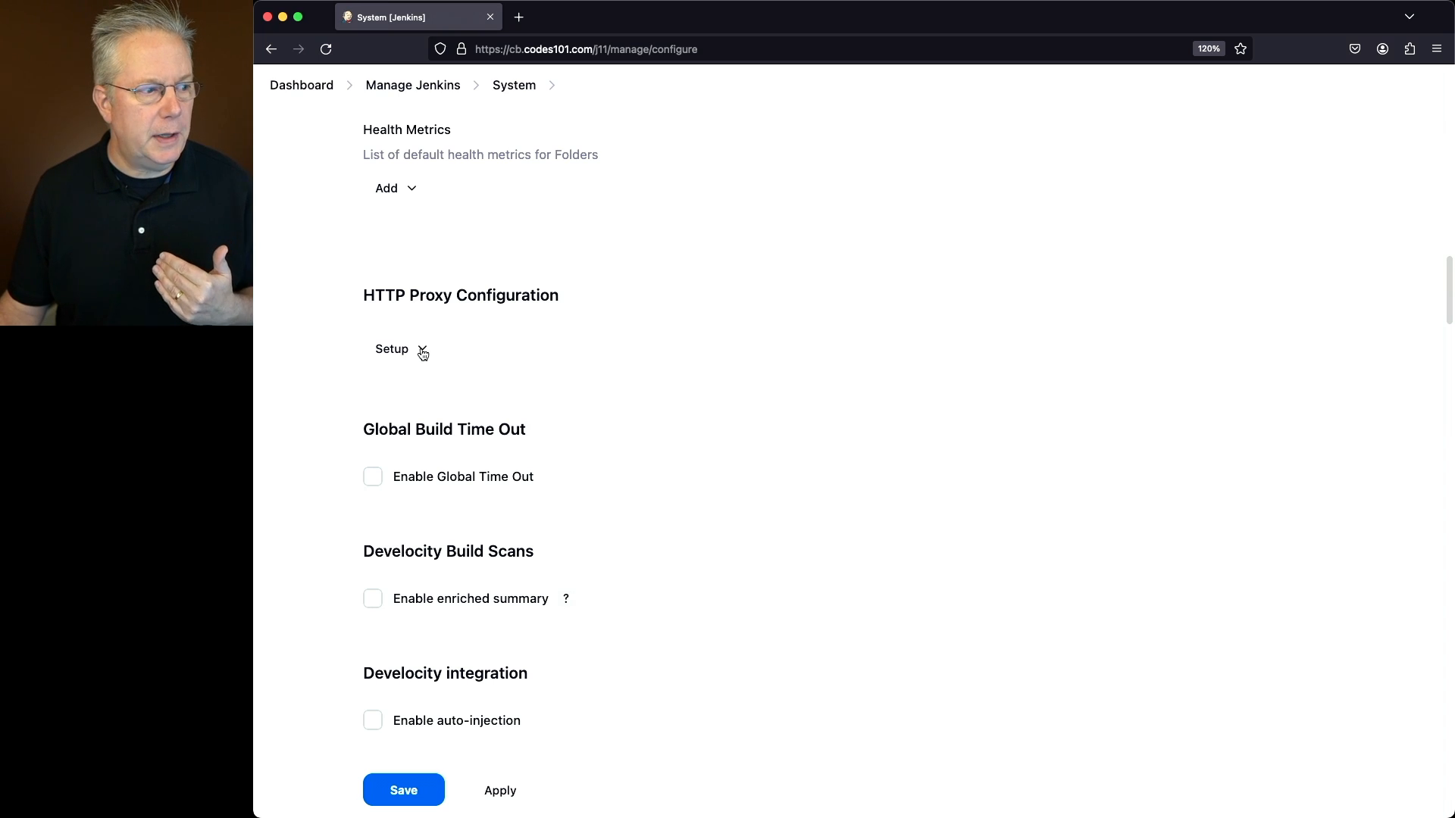
{"action": "left_click", "coordinate": [391, 348]}
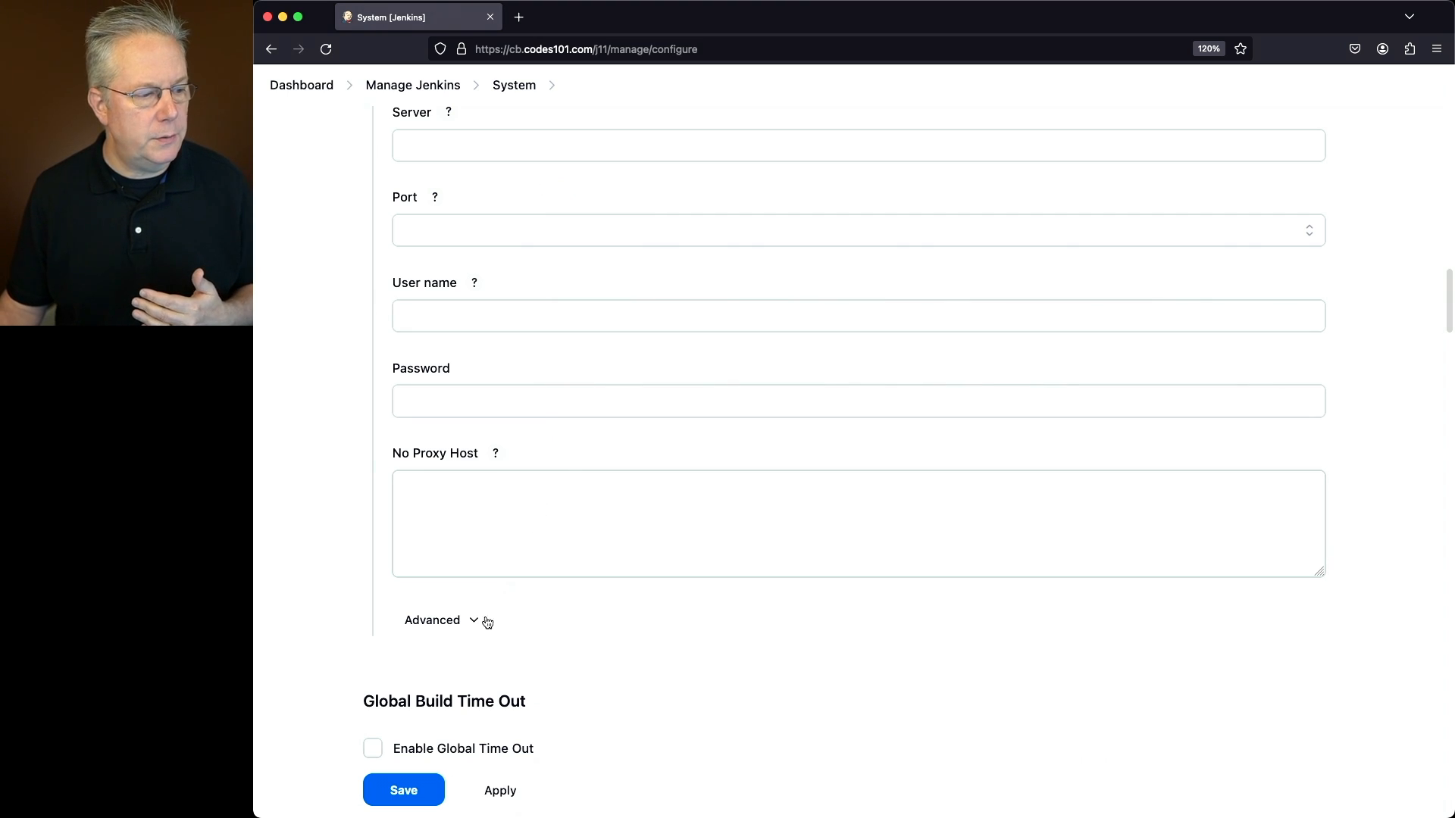
{"action": "left_click", "coordinate": [473, 620]}
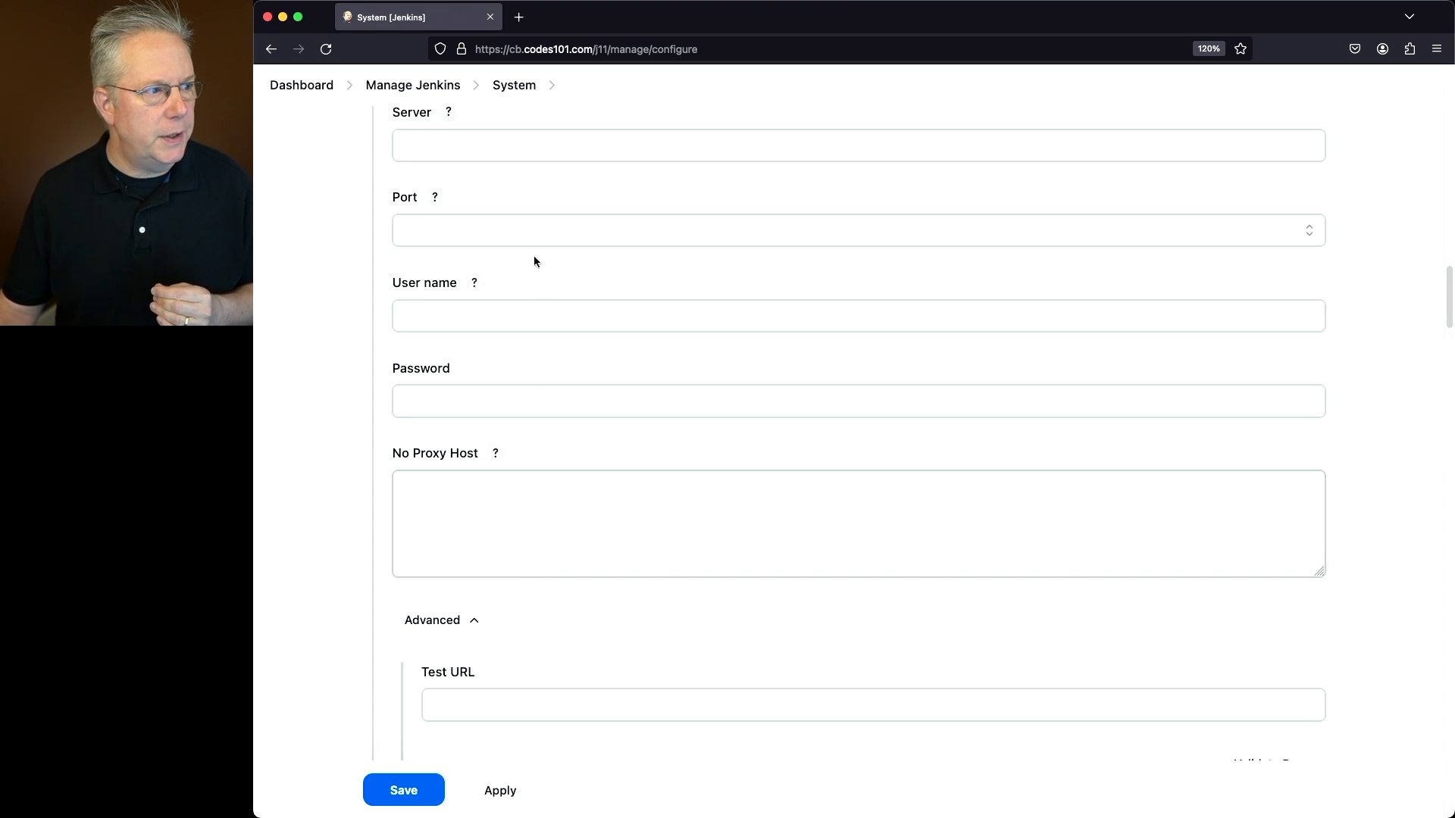
{"action": "left_click", "coordinate": [413, 85]}
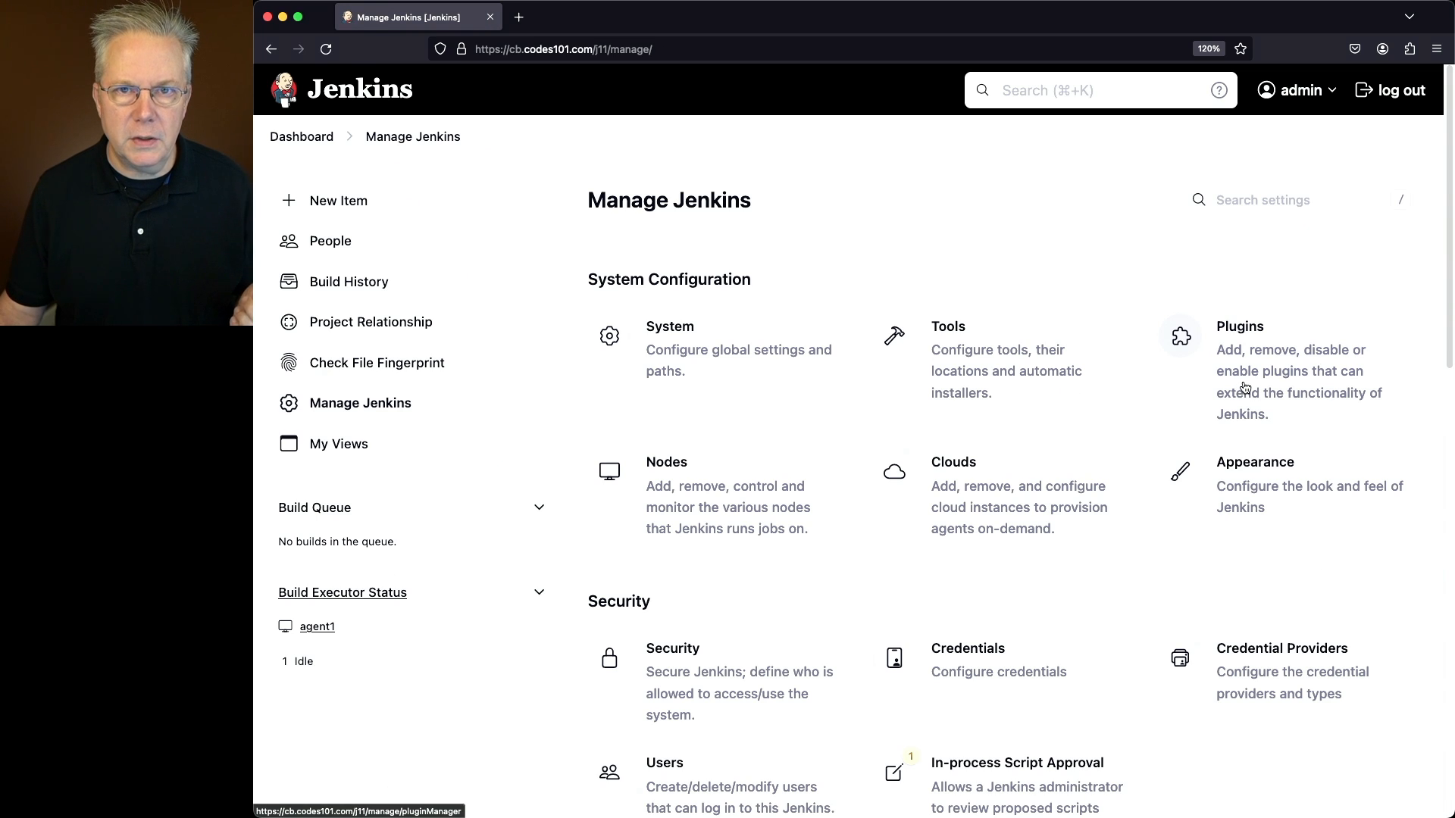
- Search available plugins for 'su', tick Support Core and start its installation
{"action": "left_click", "coordinate": [1240, 328]}
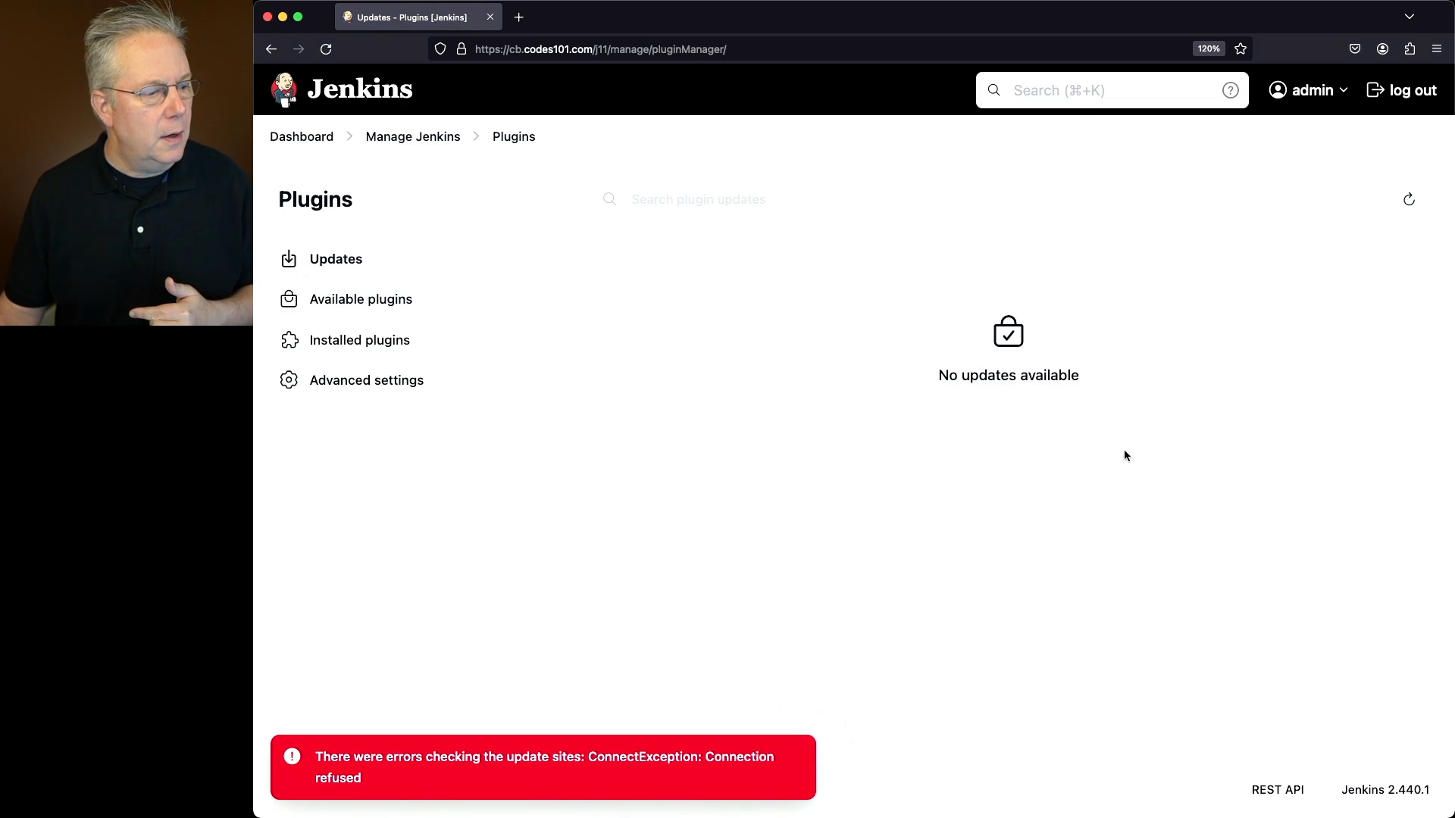
{"action": "mouse_move", "coordinate": [970, 485]}
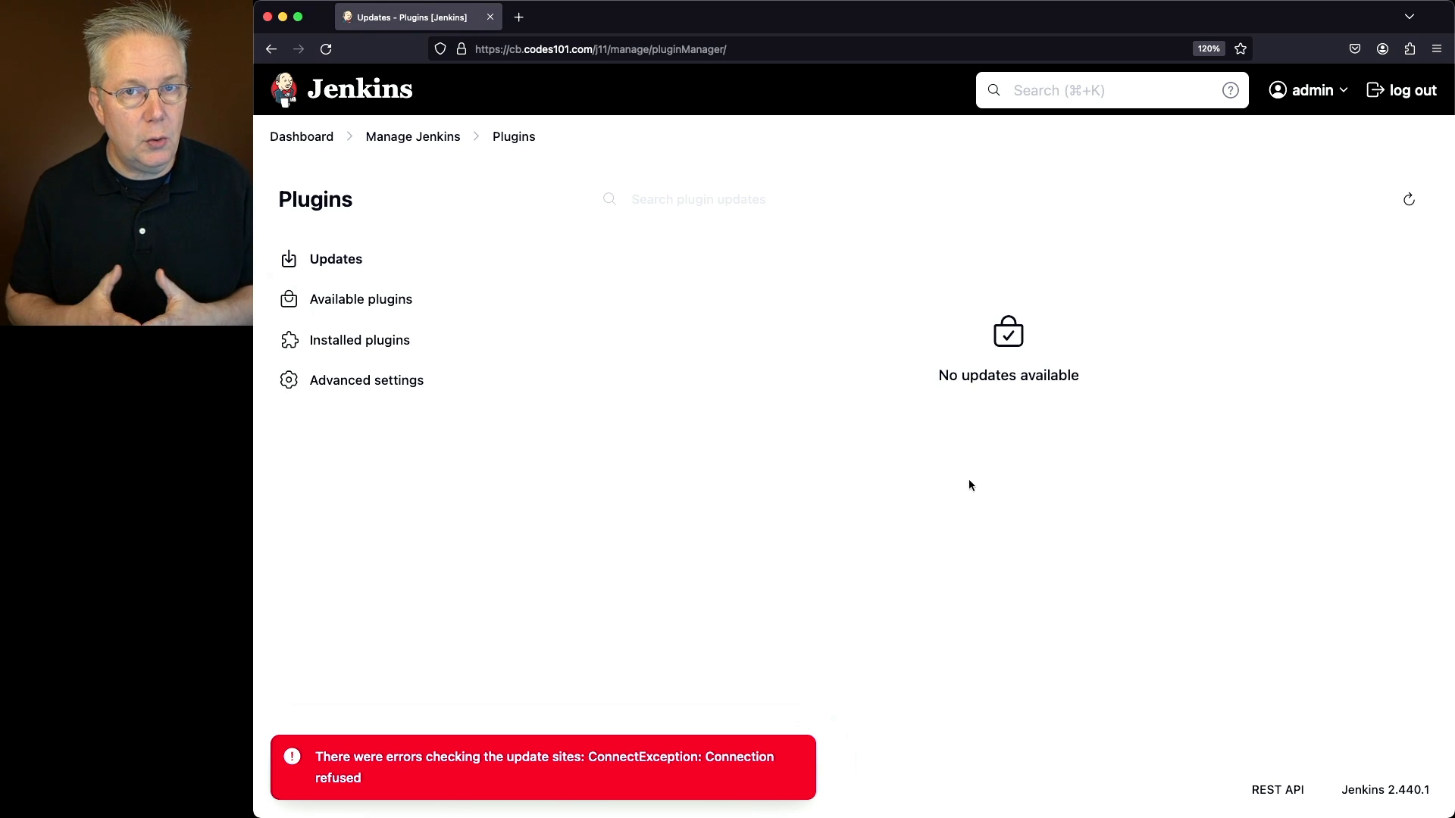
{"action": "mouse_move", "coordinate": [908, 570]}
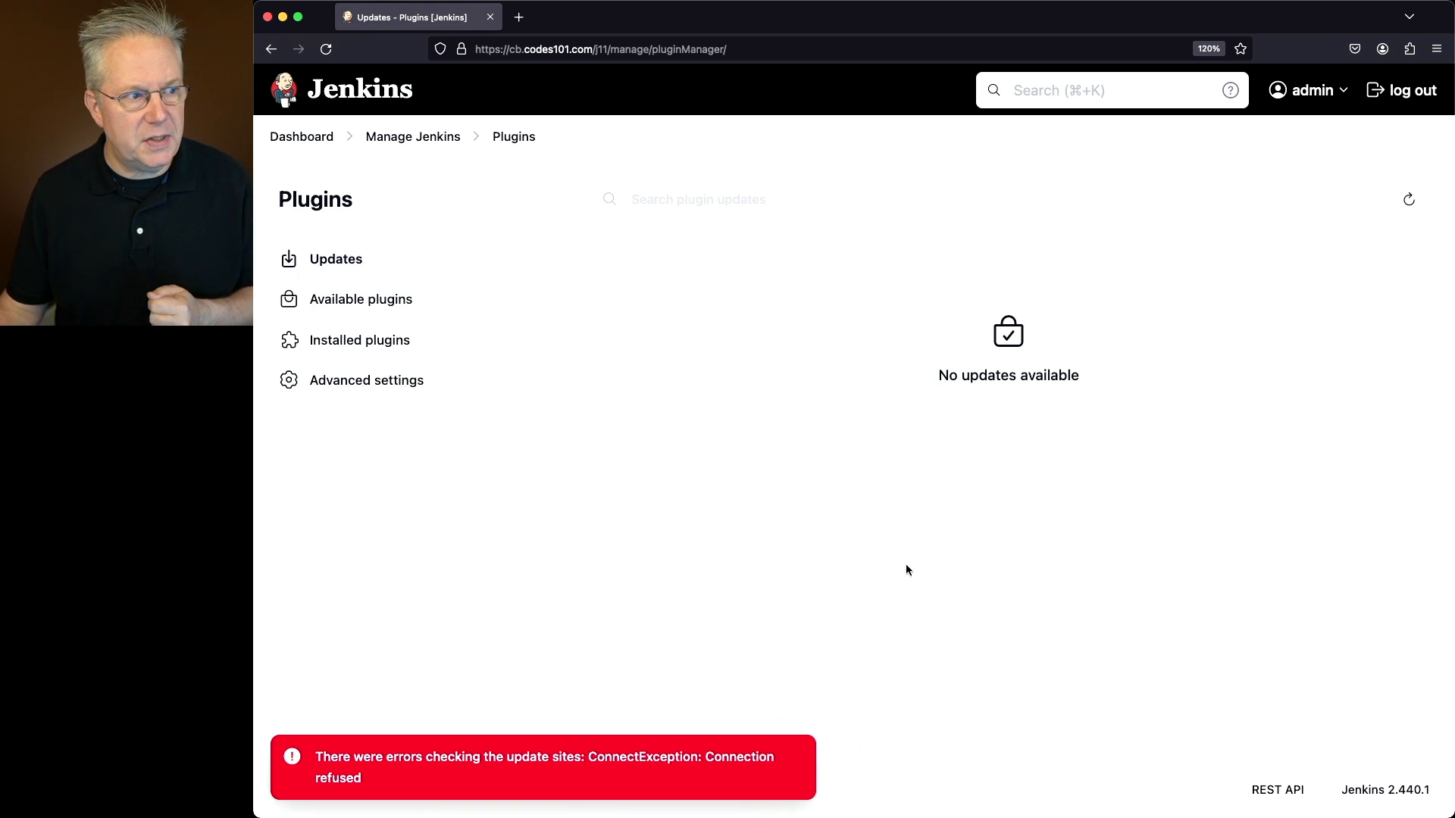
{"action": "left_click", "coordinate": [363, 298]}
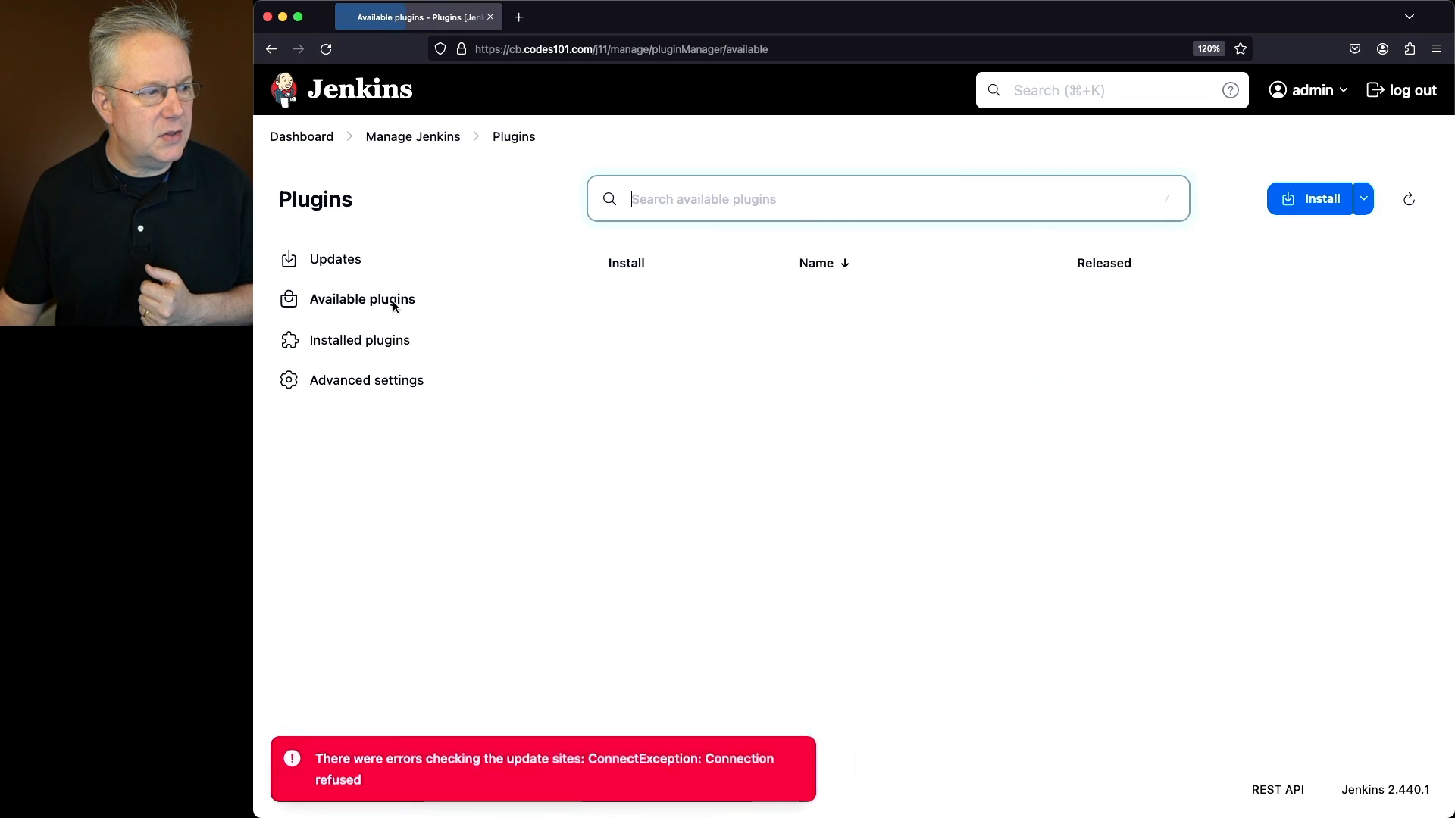
{"action": "type", "text": "support-co"}
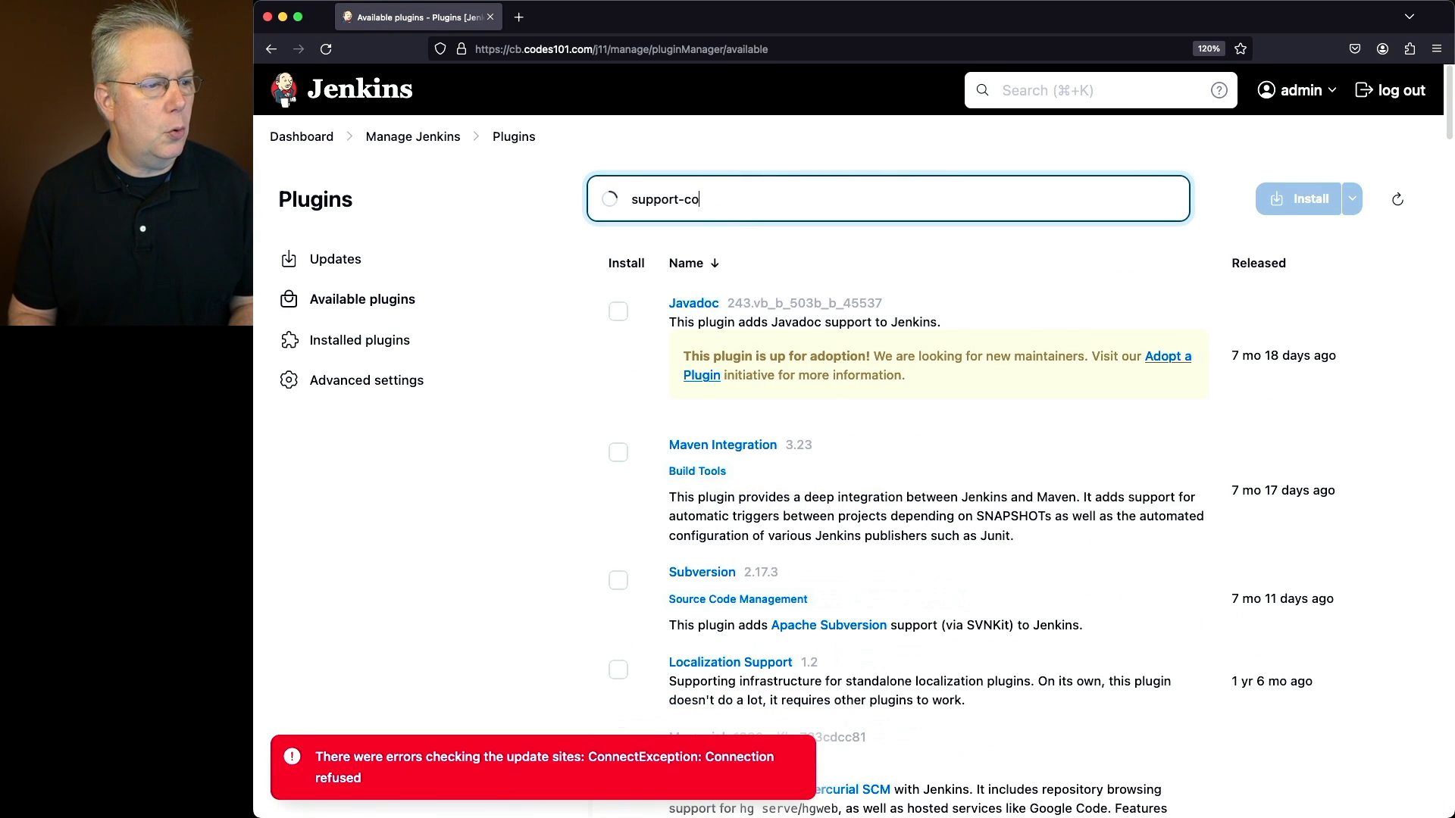
{"action": "left_click", "coordinate": [619, 311]}
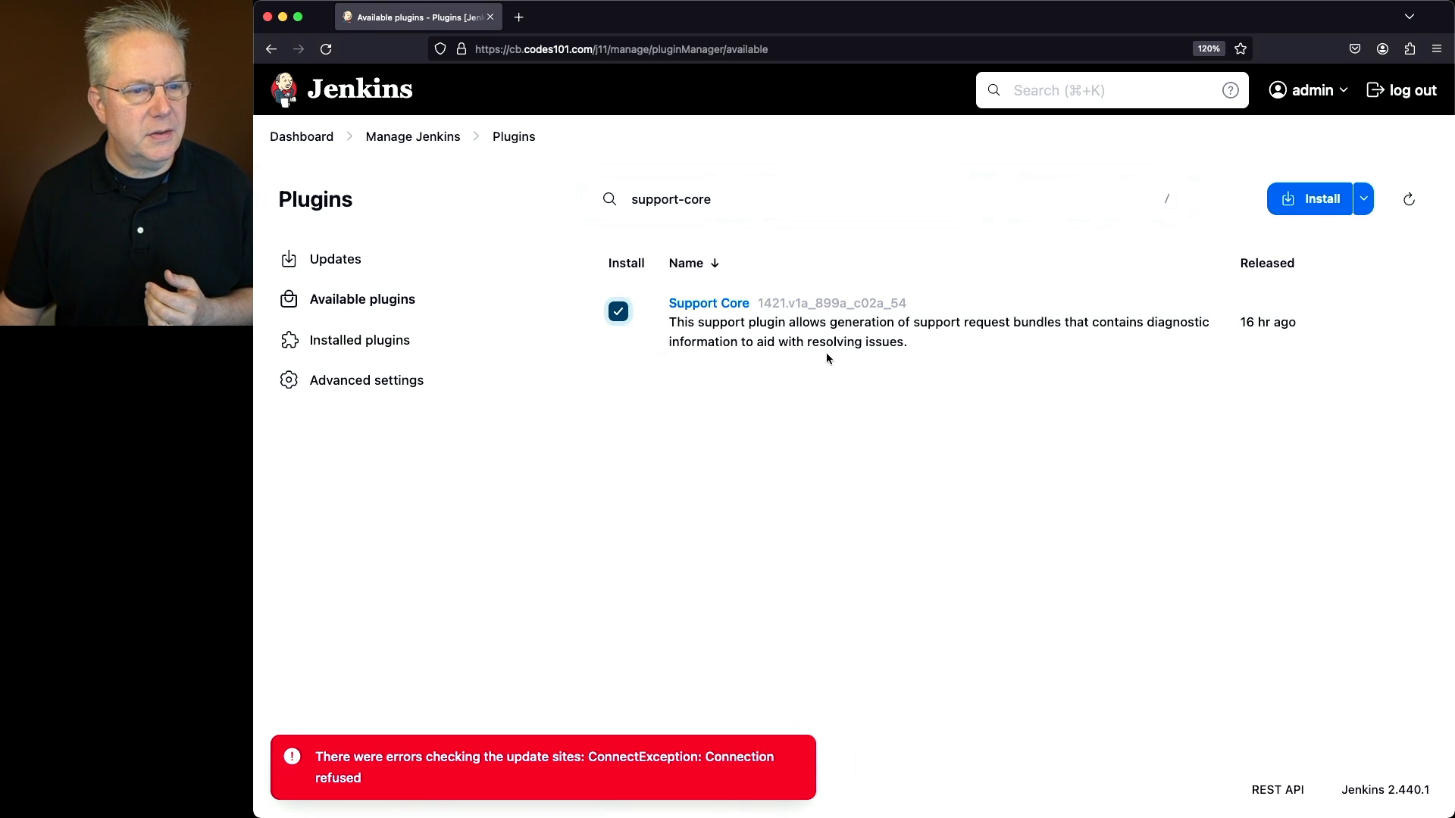
{"action": "left_click", "coordinate": [1363, 198]}
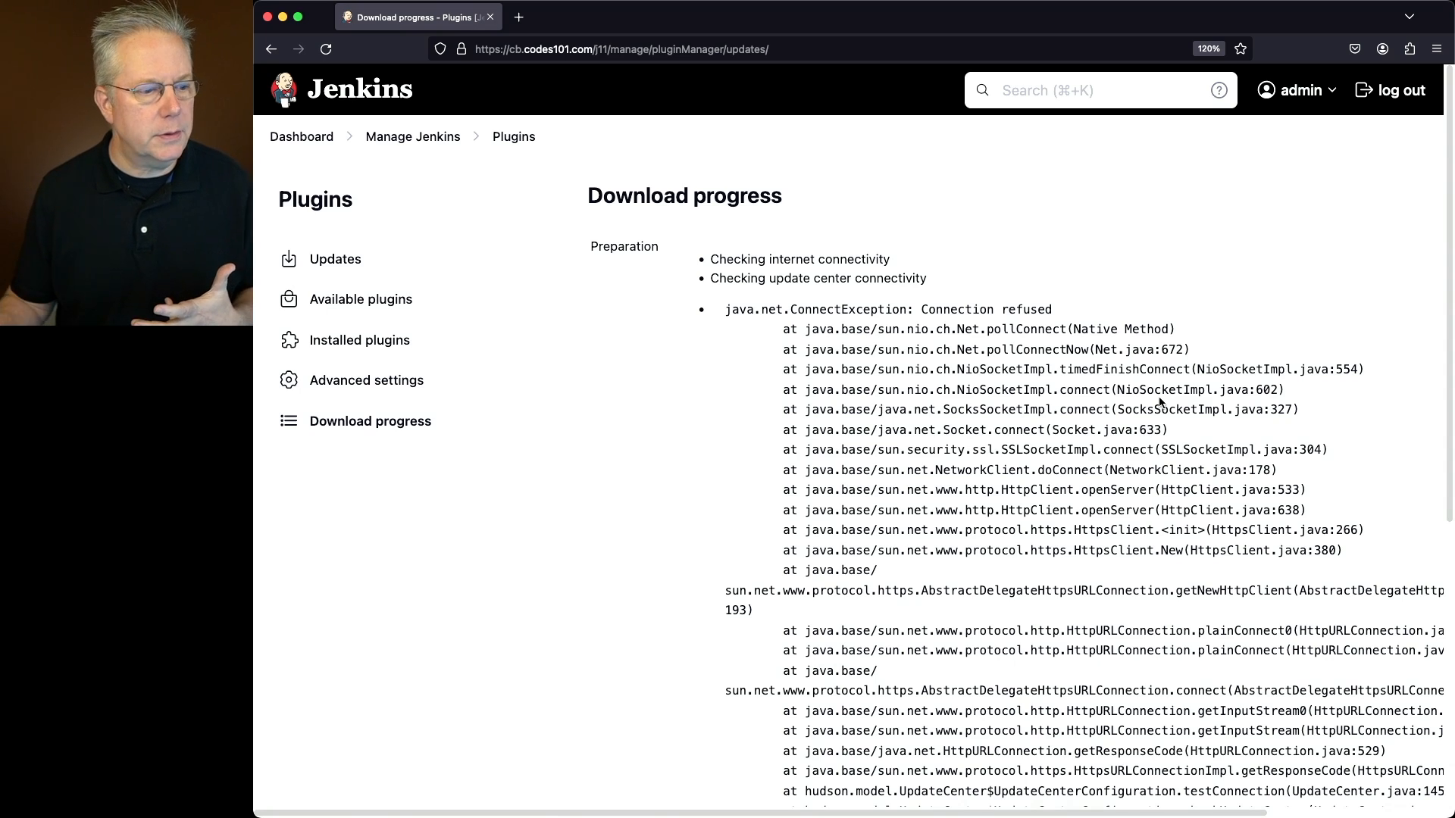
- Scroll the download progress page to the Metrics and Support Core failure entries
{"action": "scroll", "scroll_direction": "down", "scroll_amount": 3}
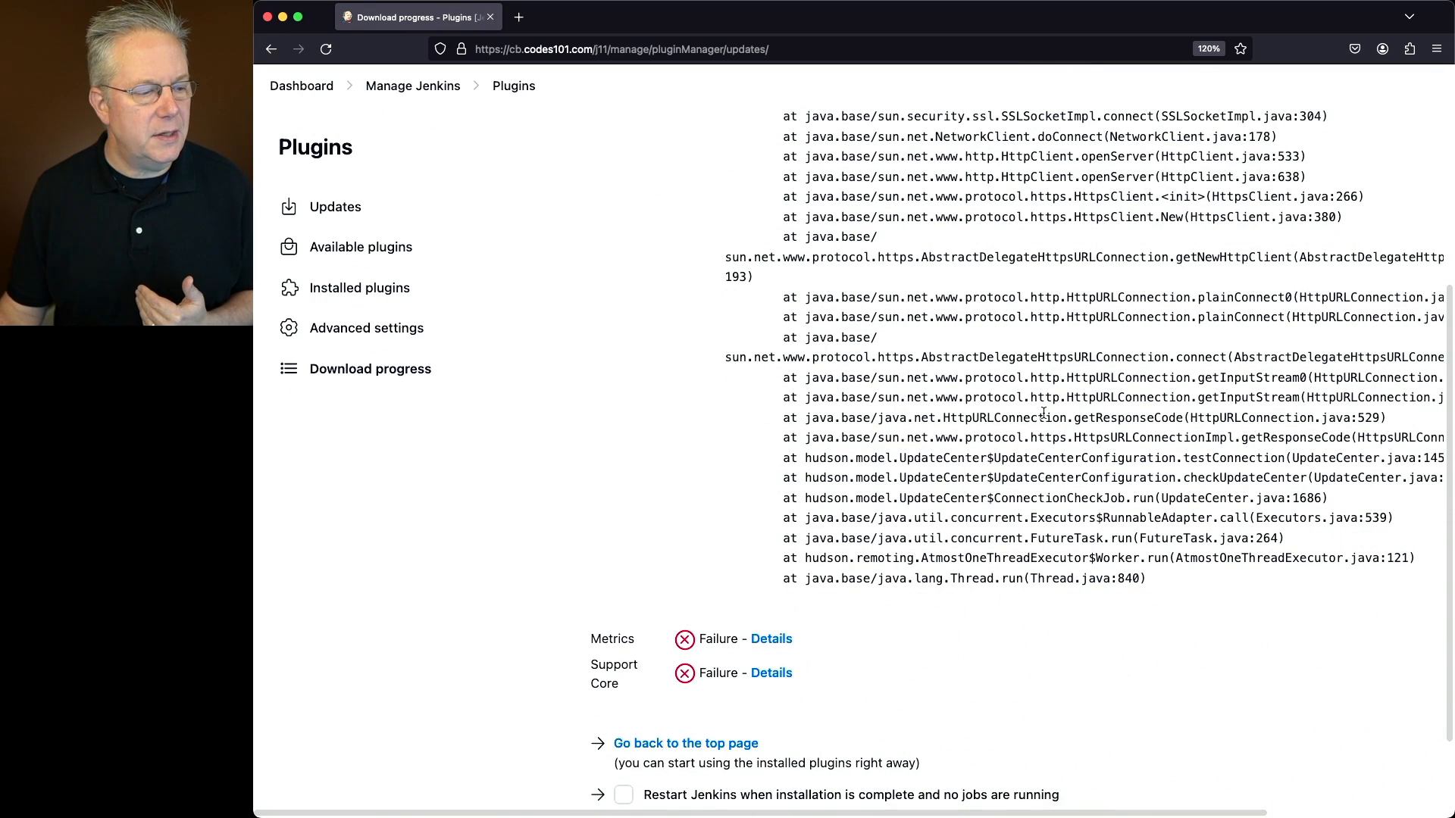
{"action": "scroll", "scroll_direction": "down", "scroll_amount": 3}
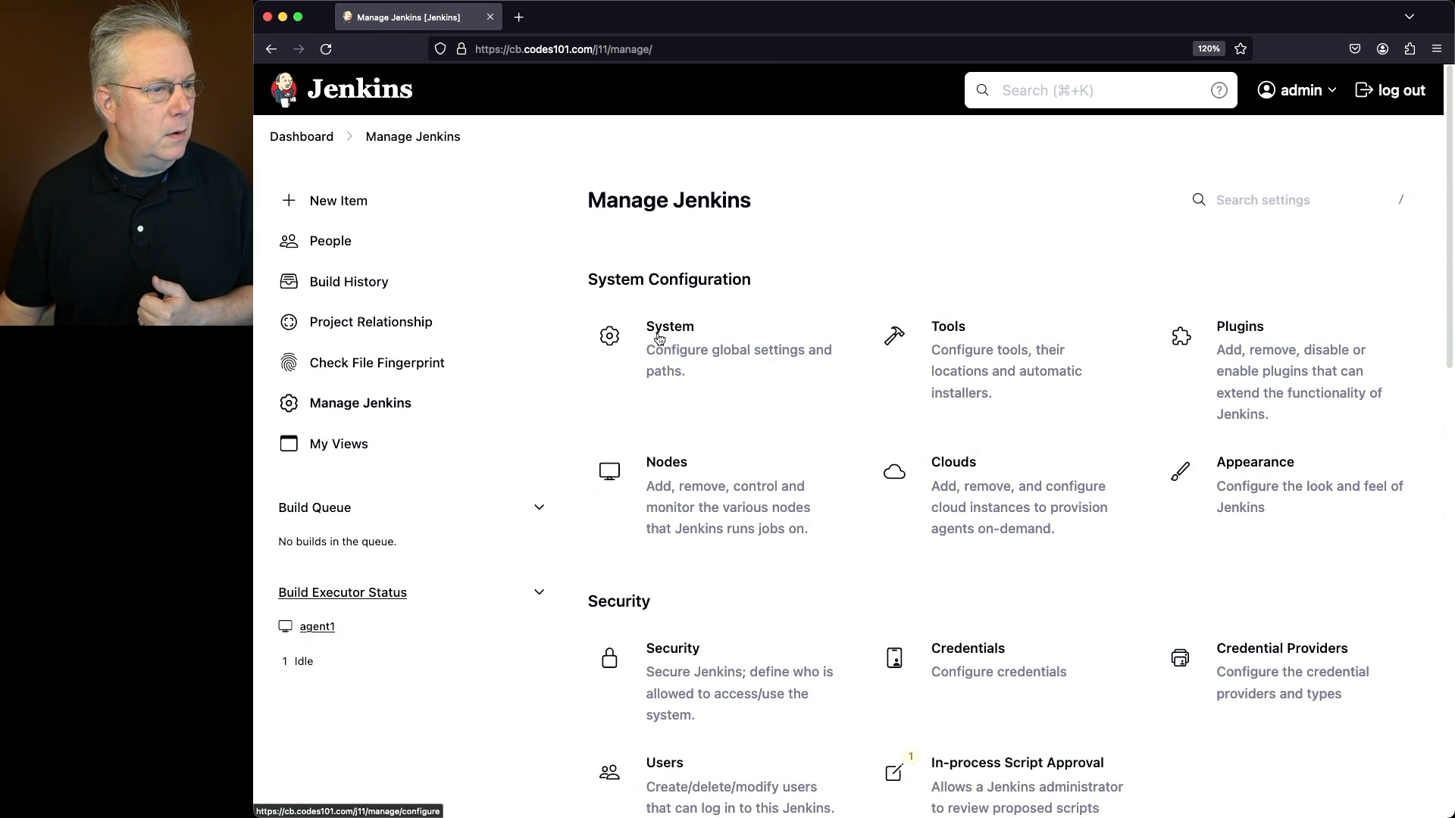
- Reach the expanded HTTP Proxy Setup fields in System configuration
{"action": "left_click", "coordinate": [670, 327]}
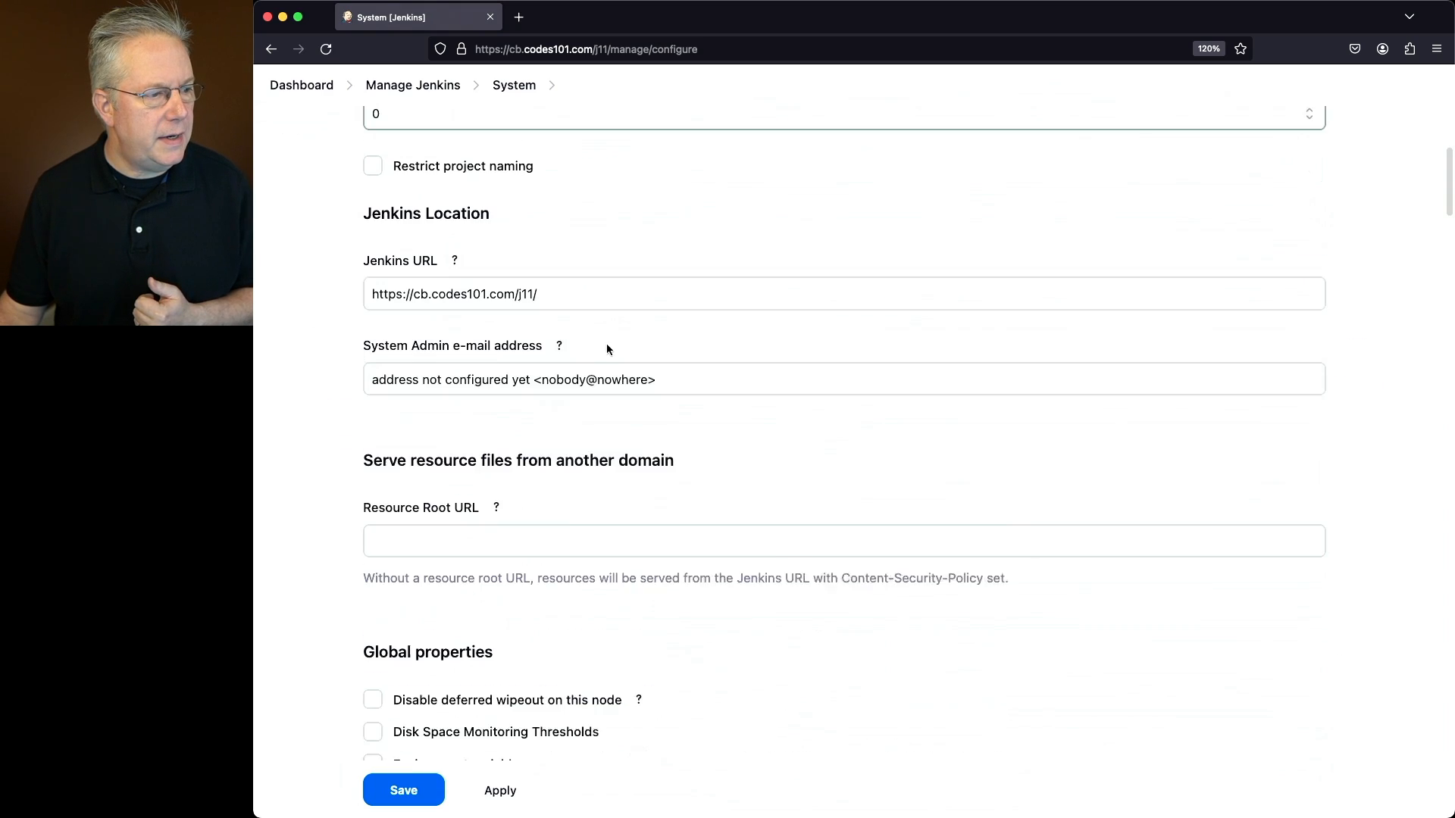
{"action": "scroll", "scroll_direction": "down", "scroll_amount": 3}
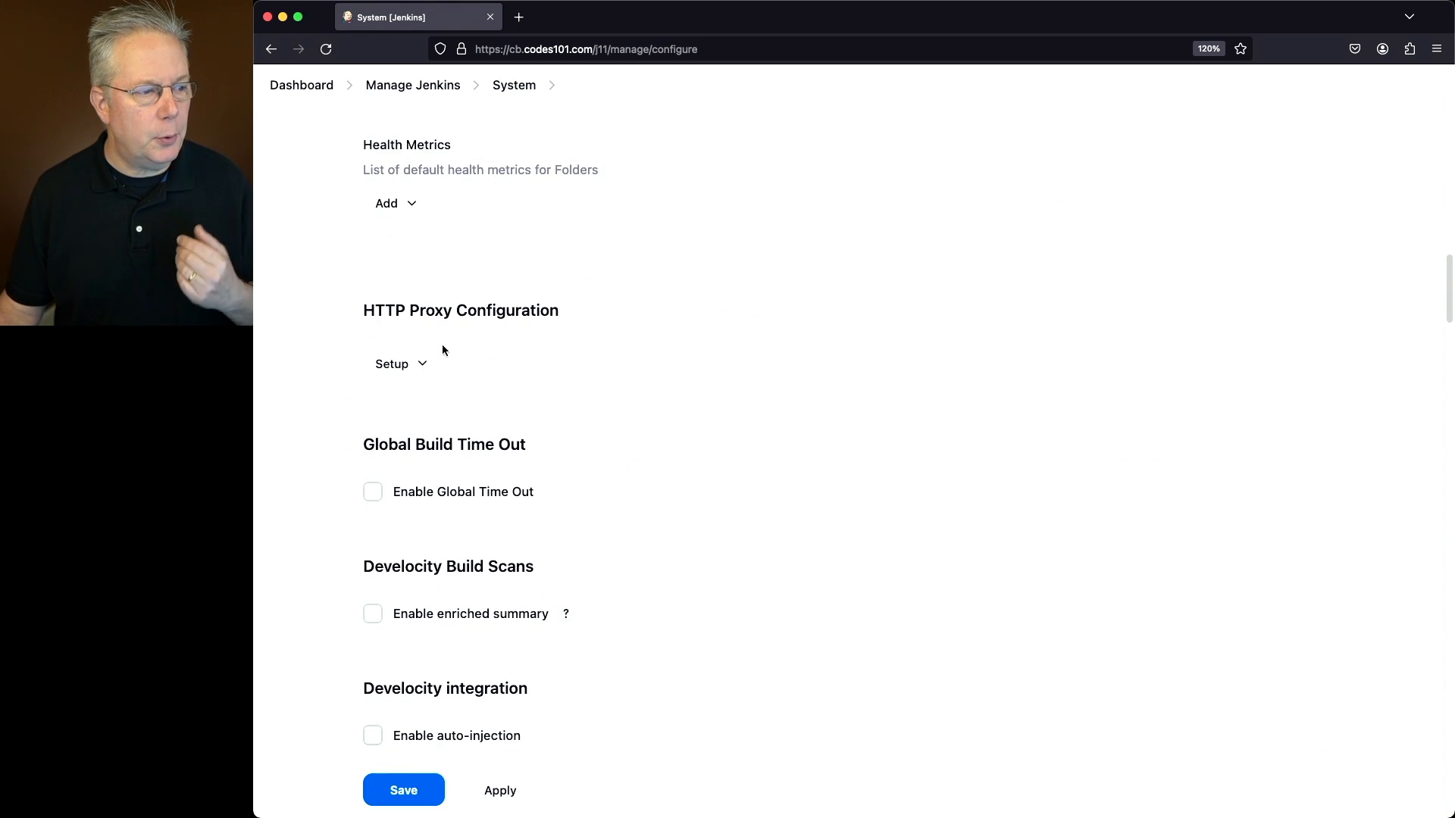
{"action": "left_click", "coordinate": [391, 362]}
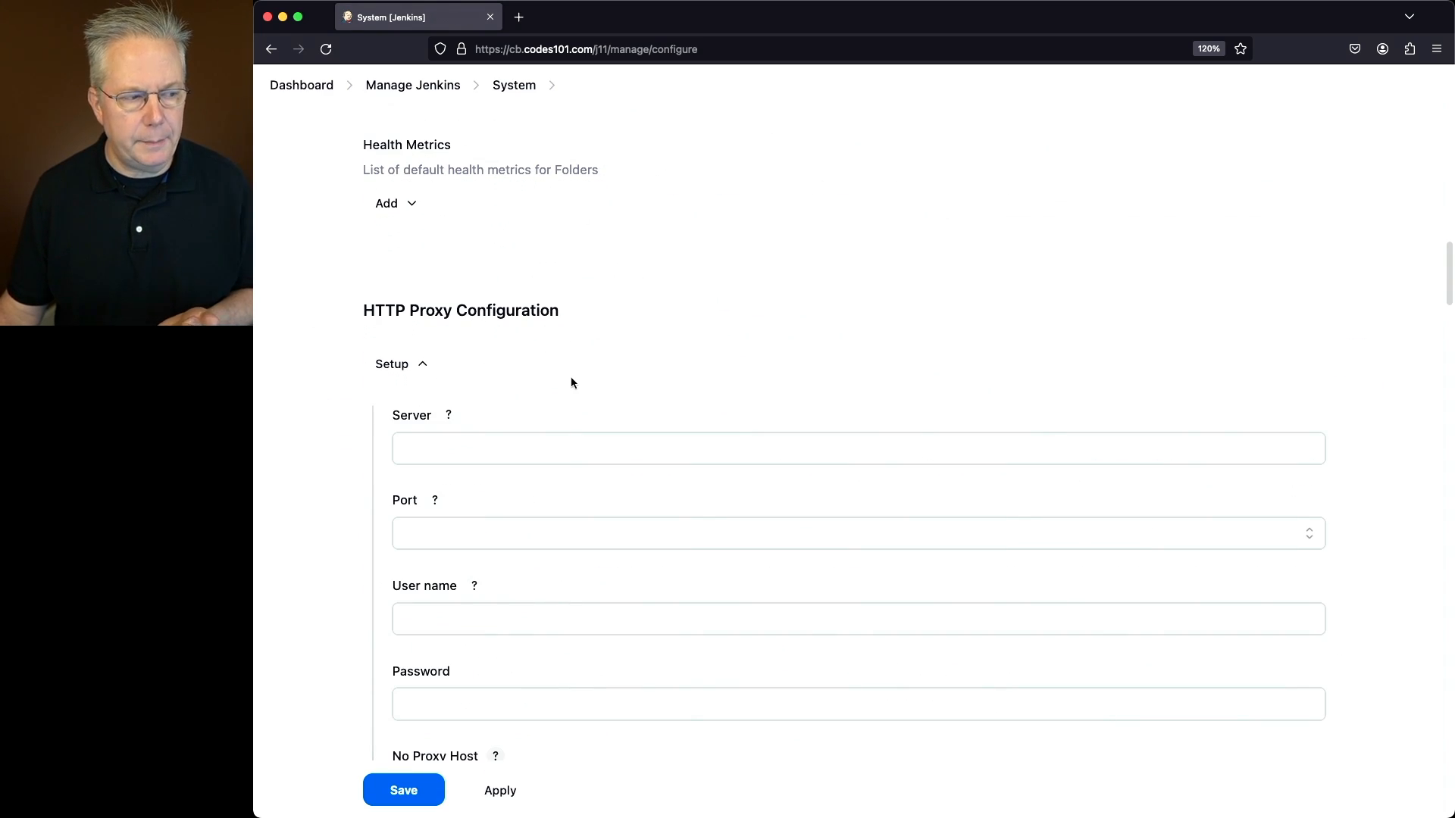
{"action": "scroll", "scroll_direction": "down", "scroll_amount": 3}
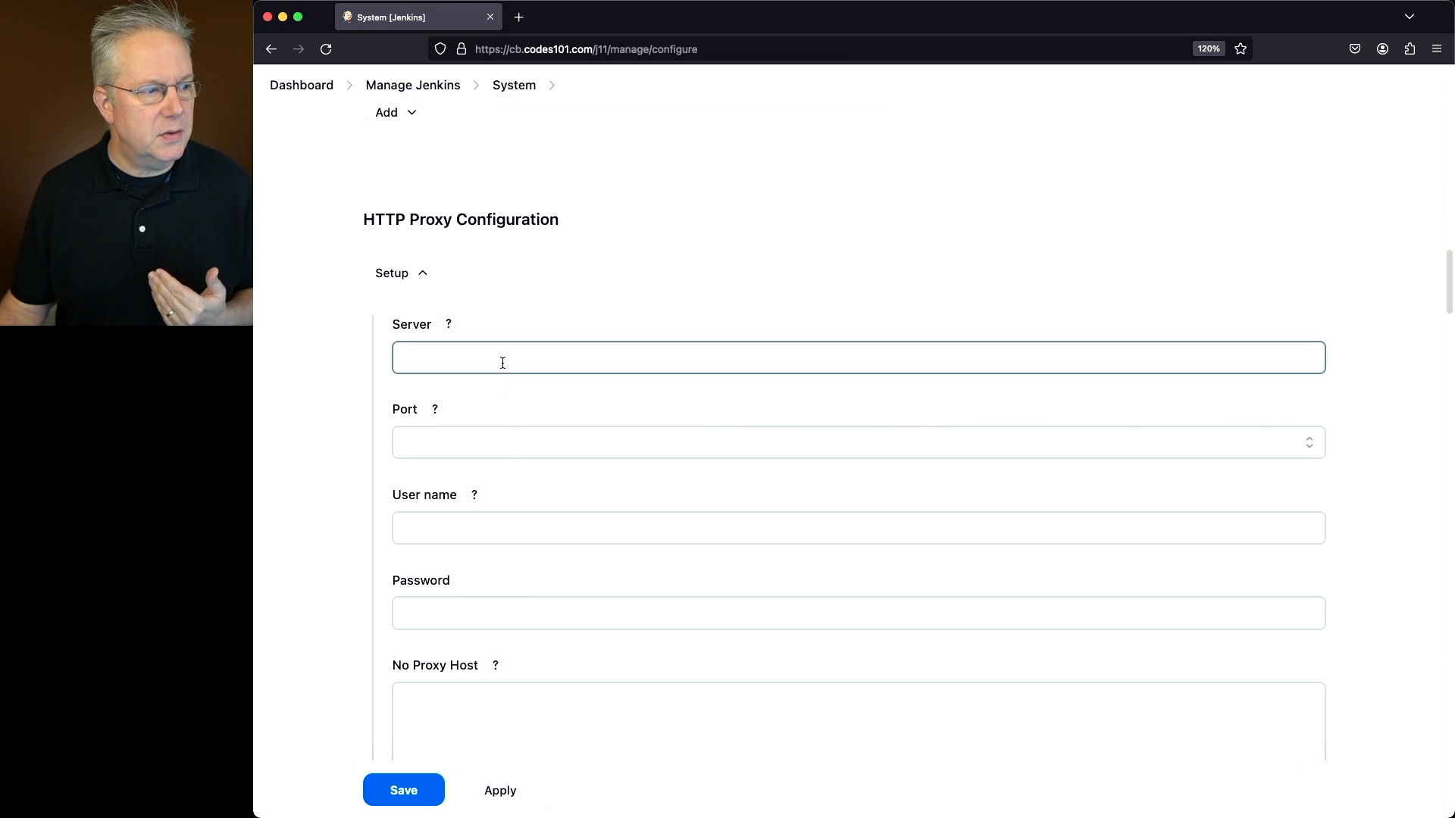
- Enter proxy server squid1 and port 3128, then expand the Advanced proxy options
{"action": "type", "text": "squid1"}
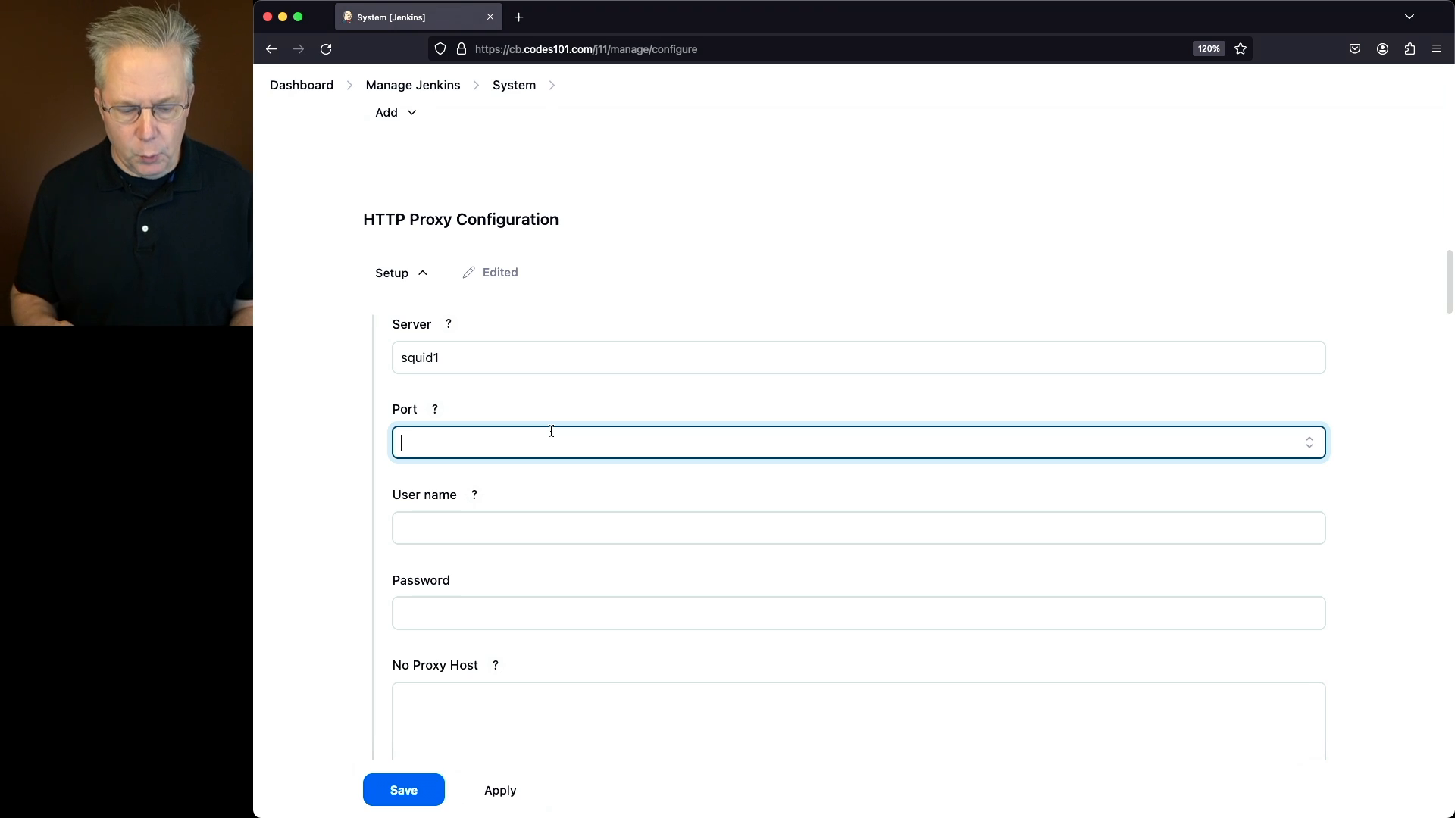
{"action": "type", "text": "3128"}
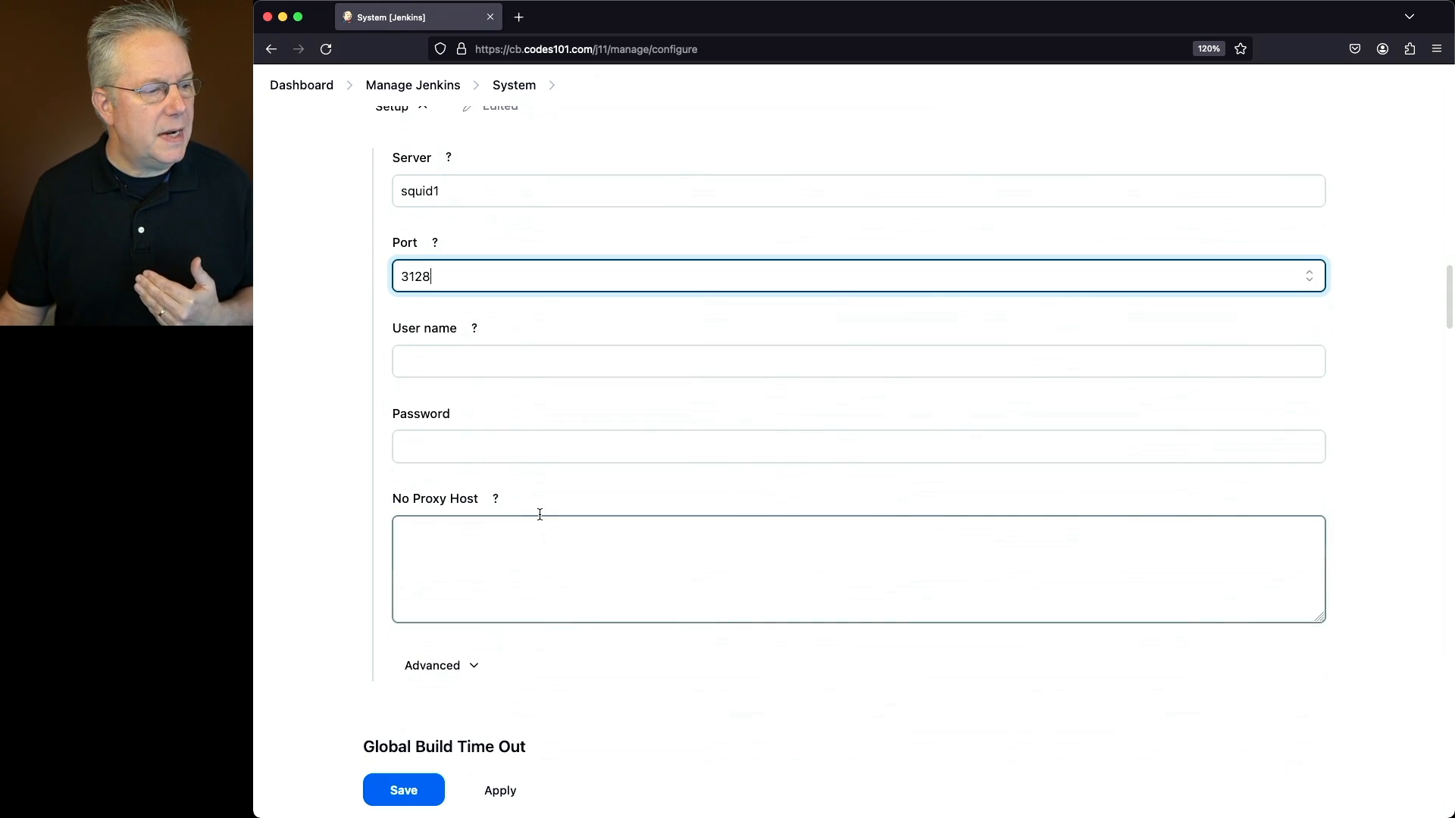
{"action": "scroll", "scroll_direction": "down", "scroll_amount": 3}
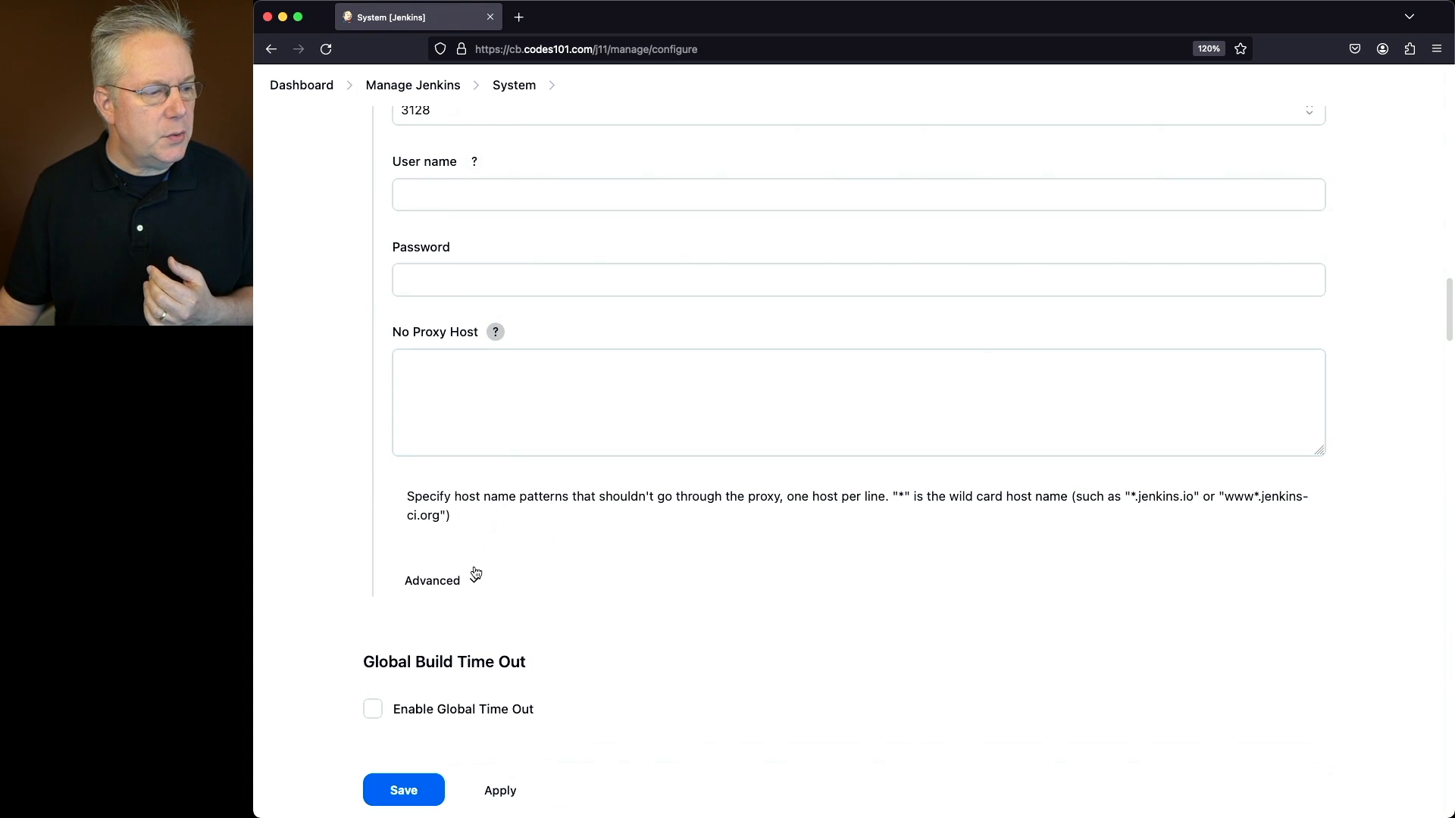
{"action": "left_click", "coordinate": [432, 580]}
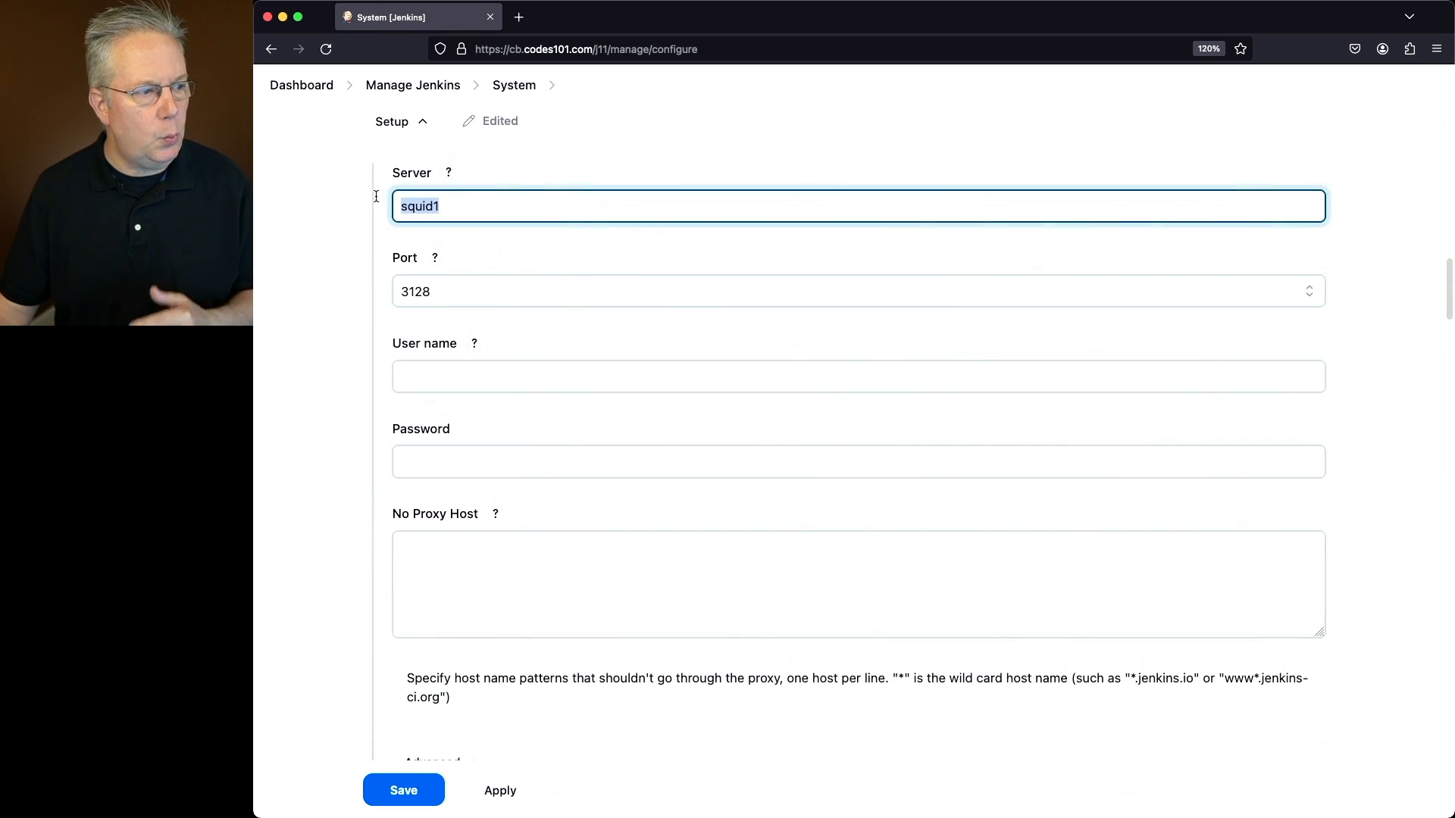
- Scroll down to the Test URL field under the proxy's Advanced options
{"action": "scroll", "scroll_direction": "down", "scroll_amount": 3}
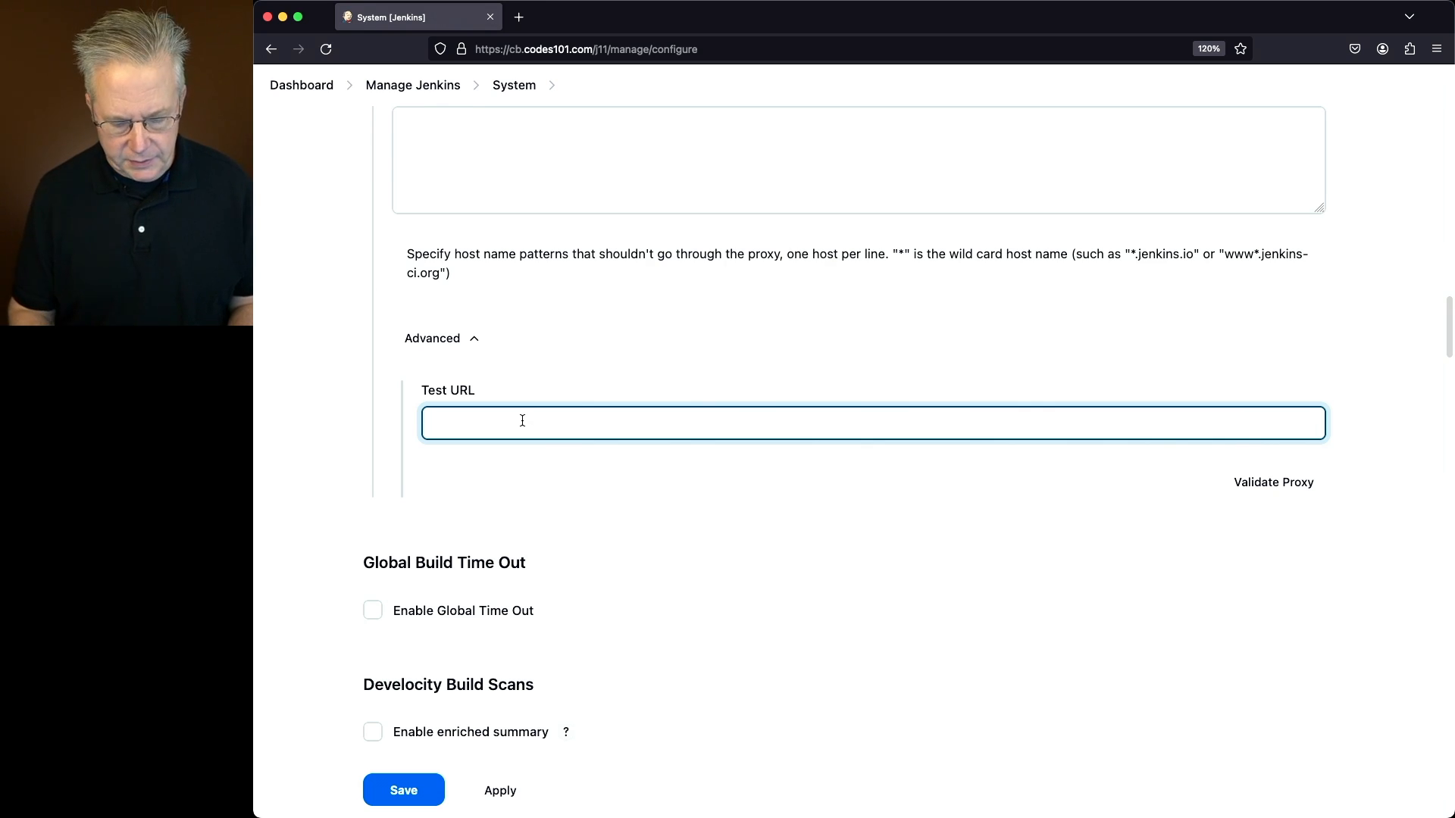
- Leave the page without saving the squid1:3128 proxy and head back toward System configuration
{"action": "left_click", "coordinate": [412, 85]}
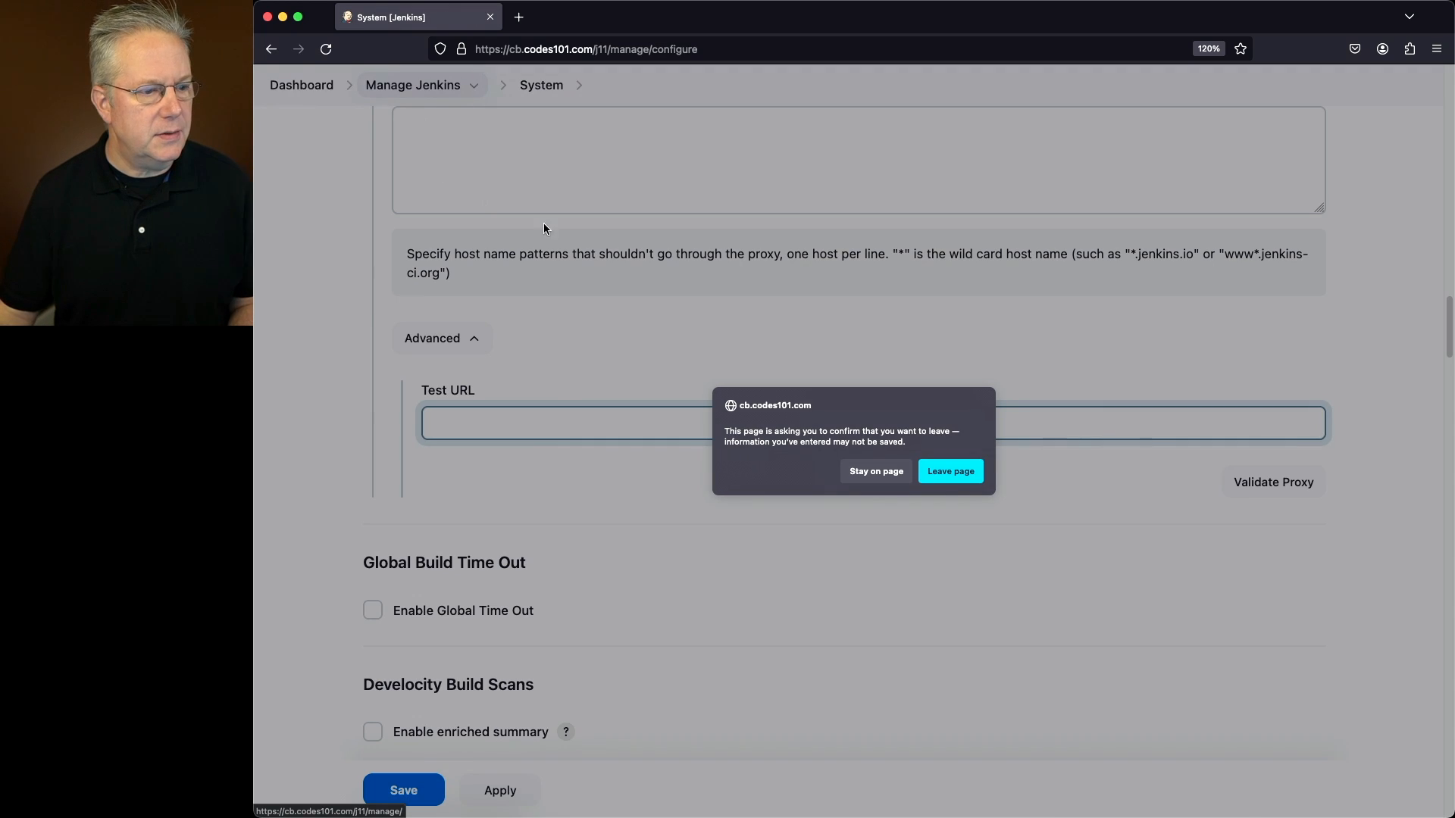
{"action": "left_click", "coordinate": [949, 470]}
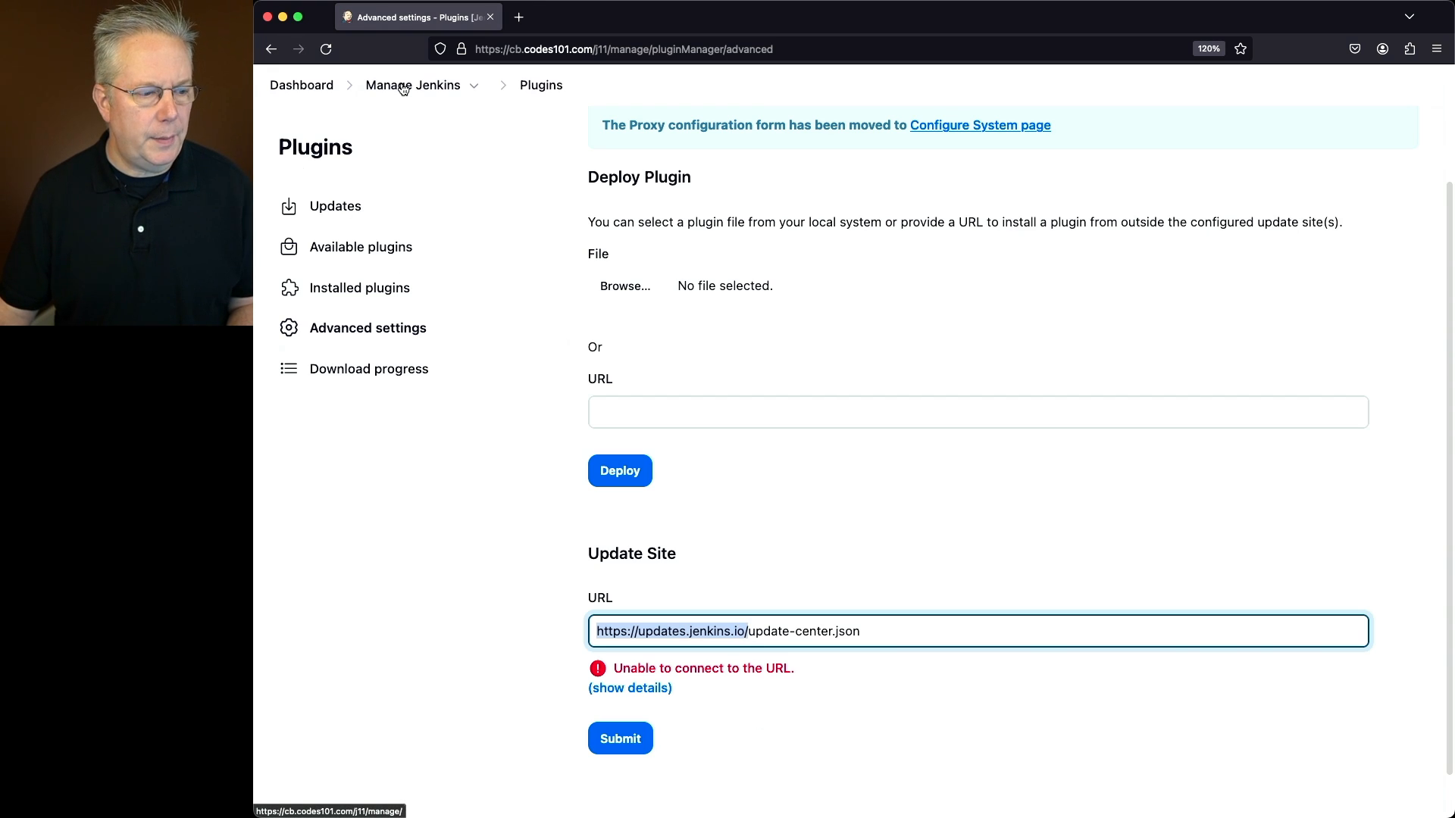
{"action": "left_click", "coordinate": [979, 126]}
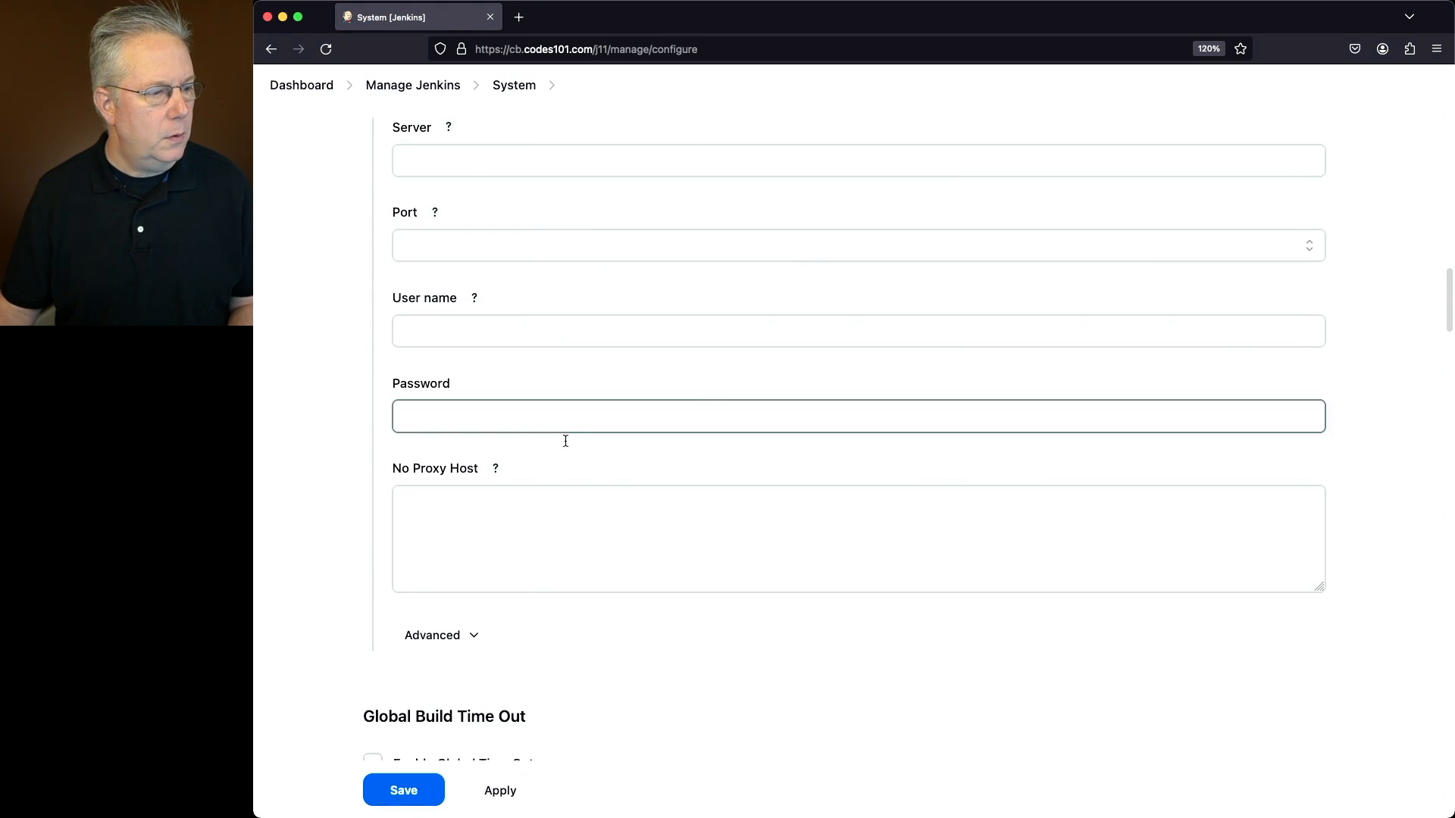
{"action": "left_click", "coordinate": [432, 635]}
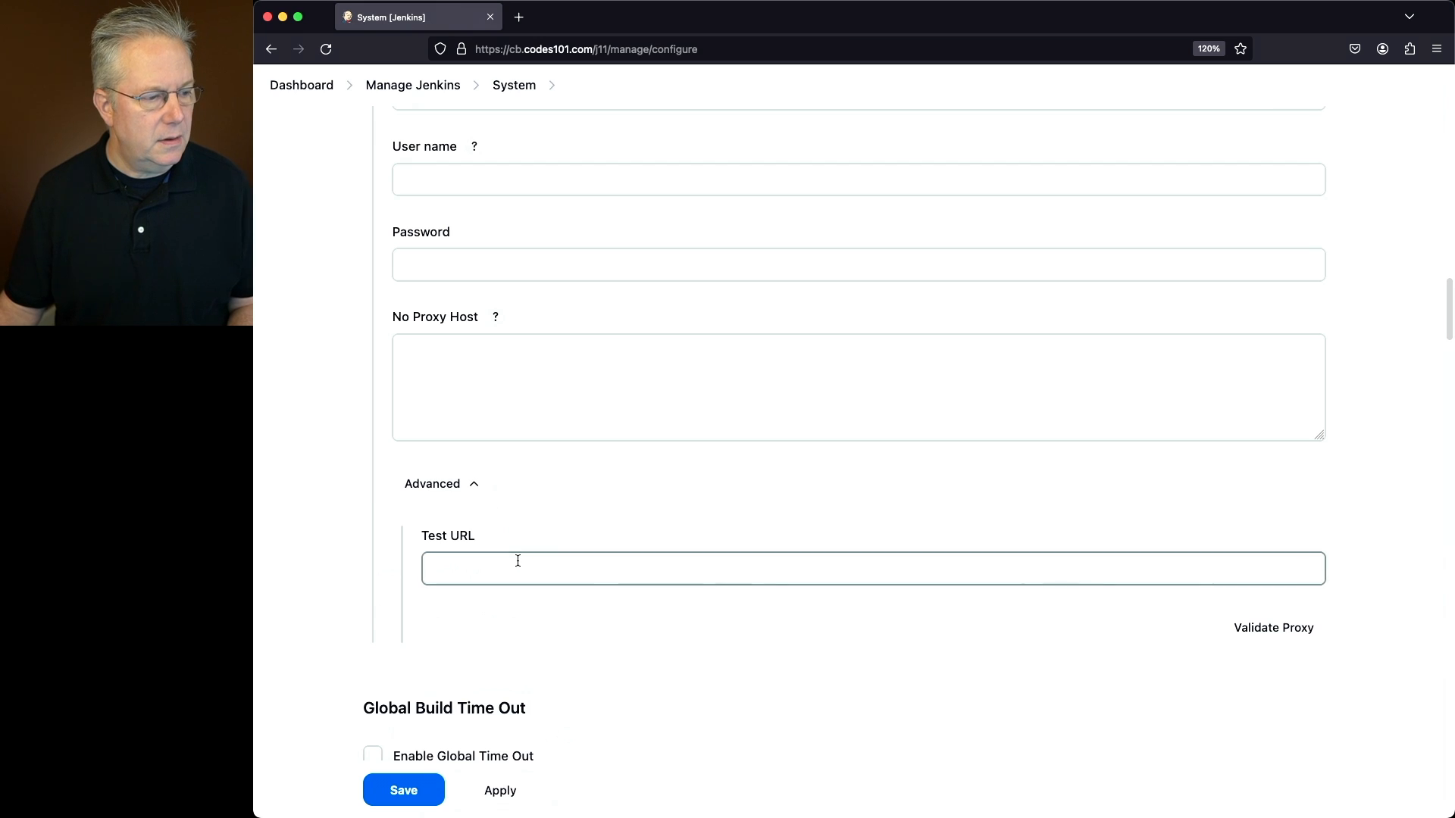
{"action": "type", "text": "https://updates.jenkins.io/"}
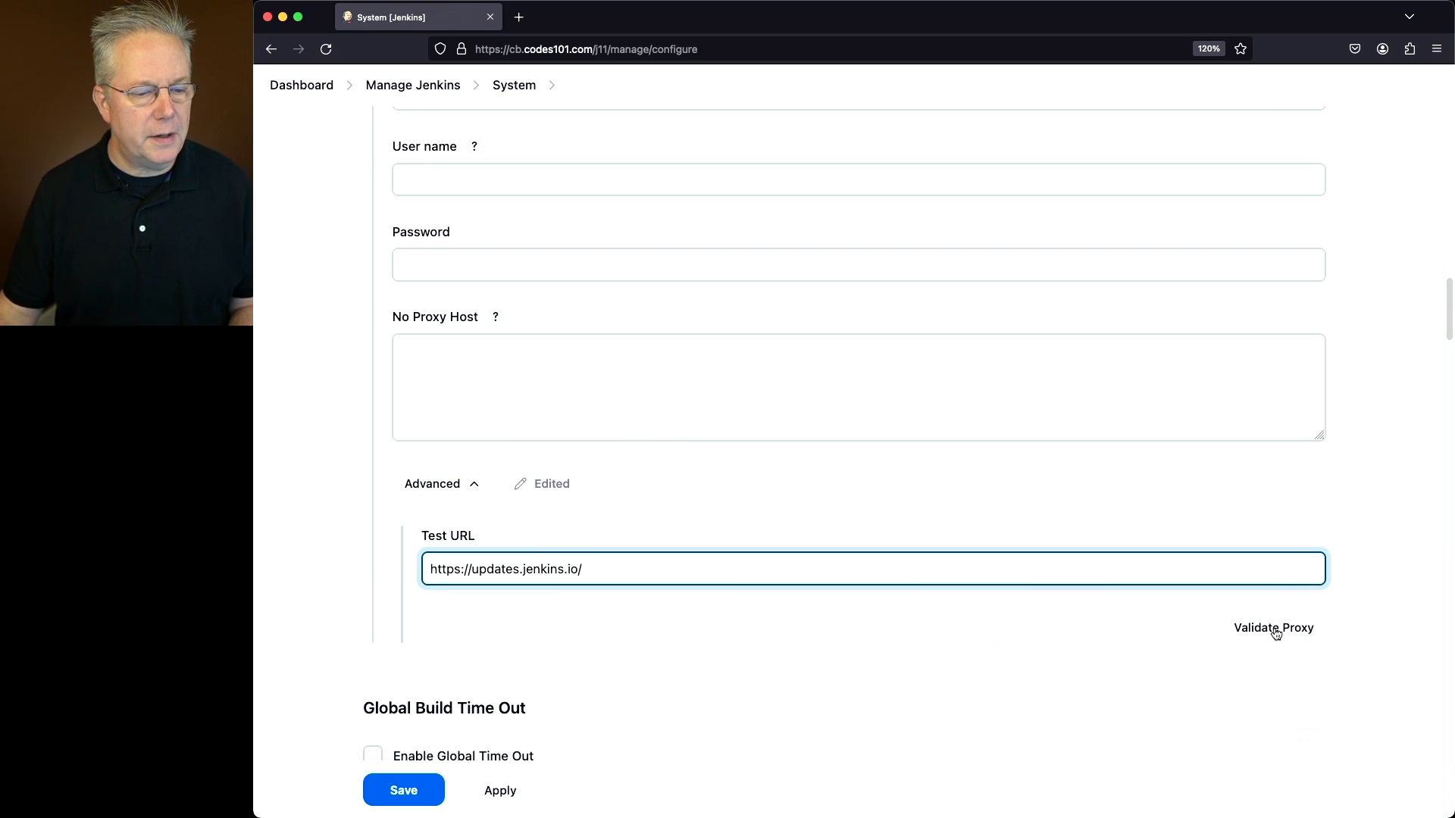
{"action": "left_click", "coordinate": [1273, 627]}
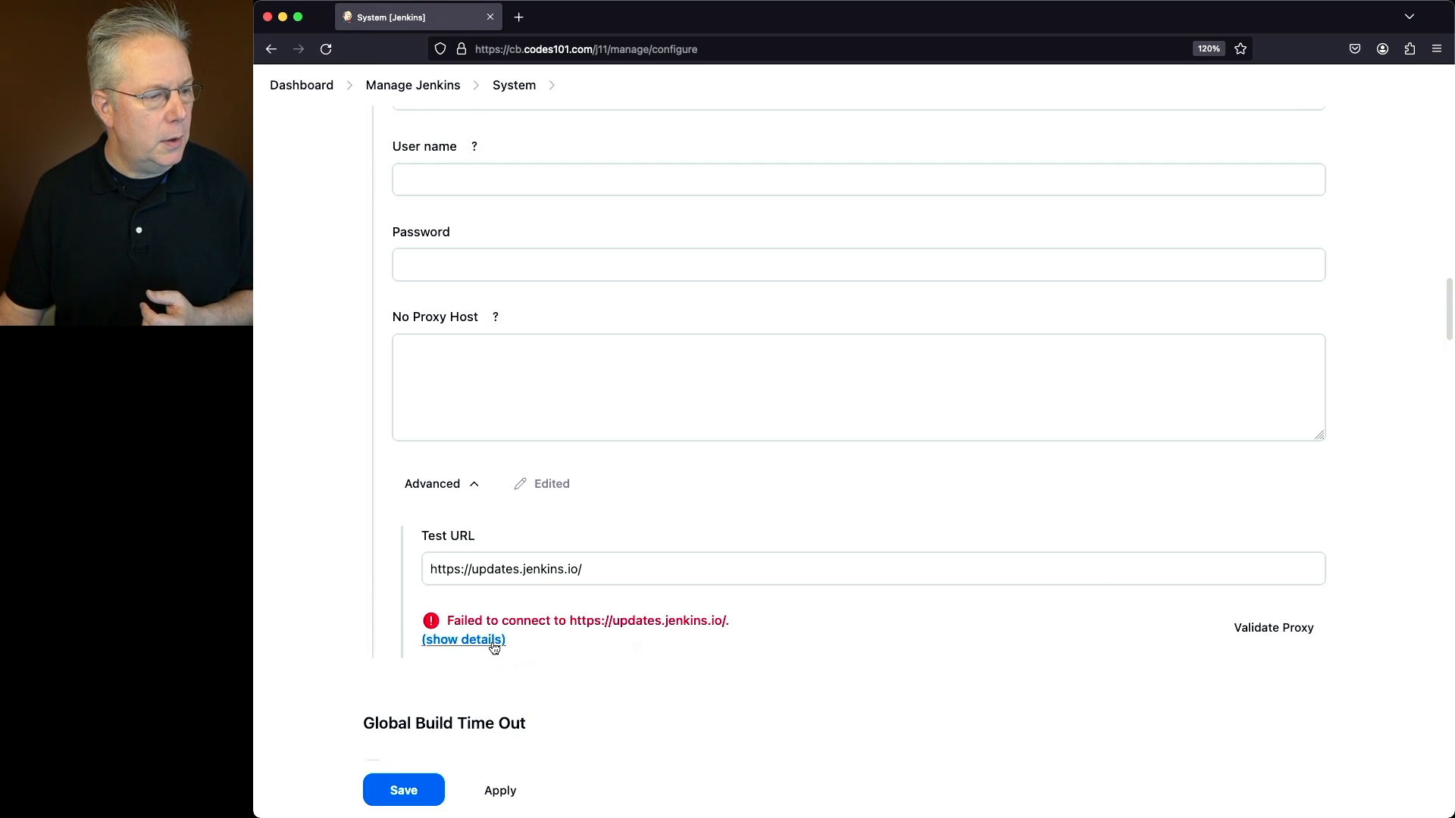
{"action": "left_click", "coordinate": [464, 639]}
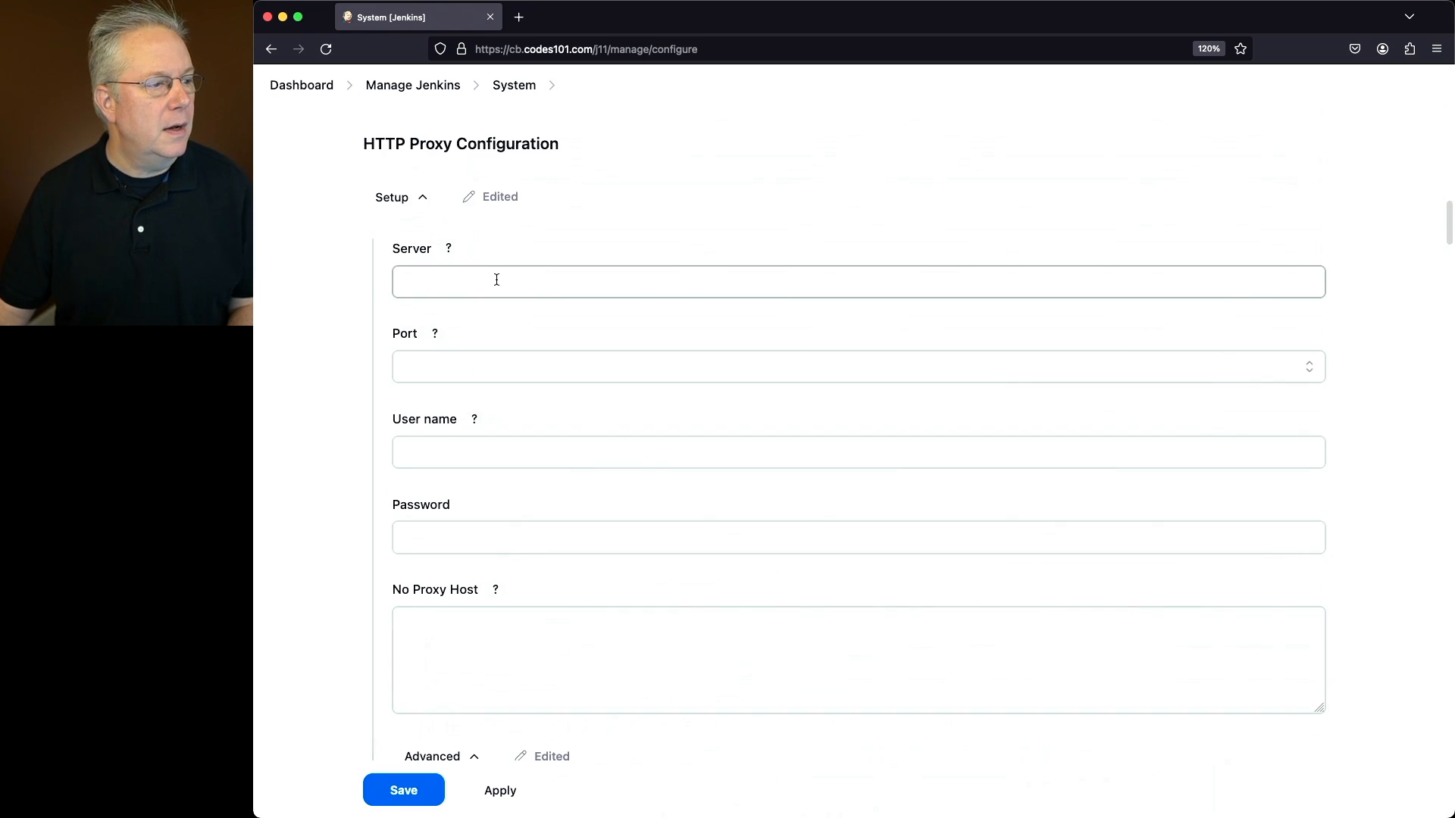
- Set proxy squid1 on port 3128 and revalidate the update site, getting success code 200
{"action": "type", "text": "squid"}
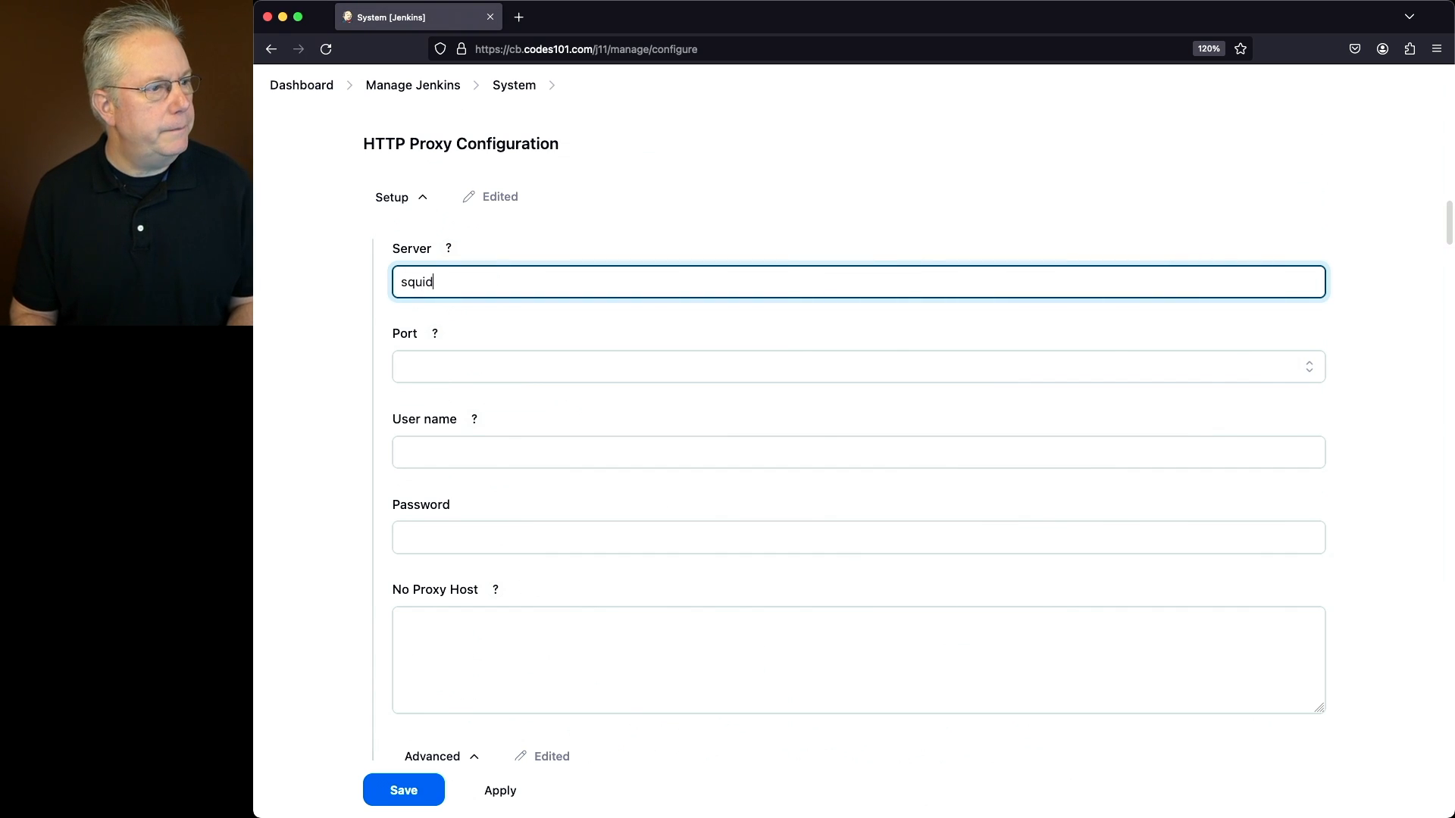
{"action": "type", "text": "3128"}
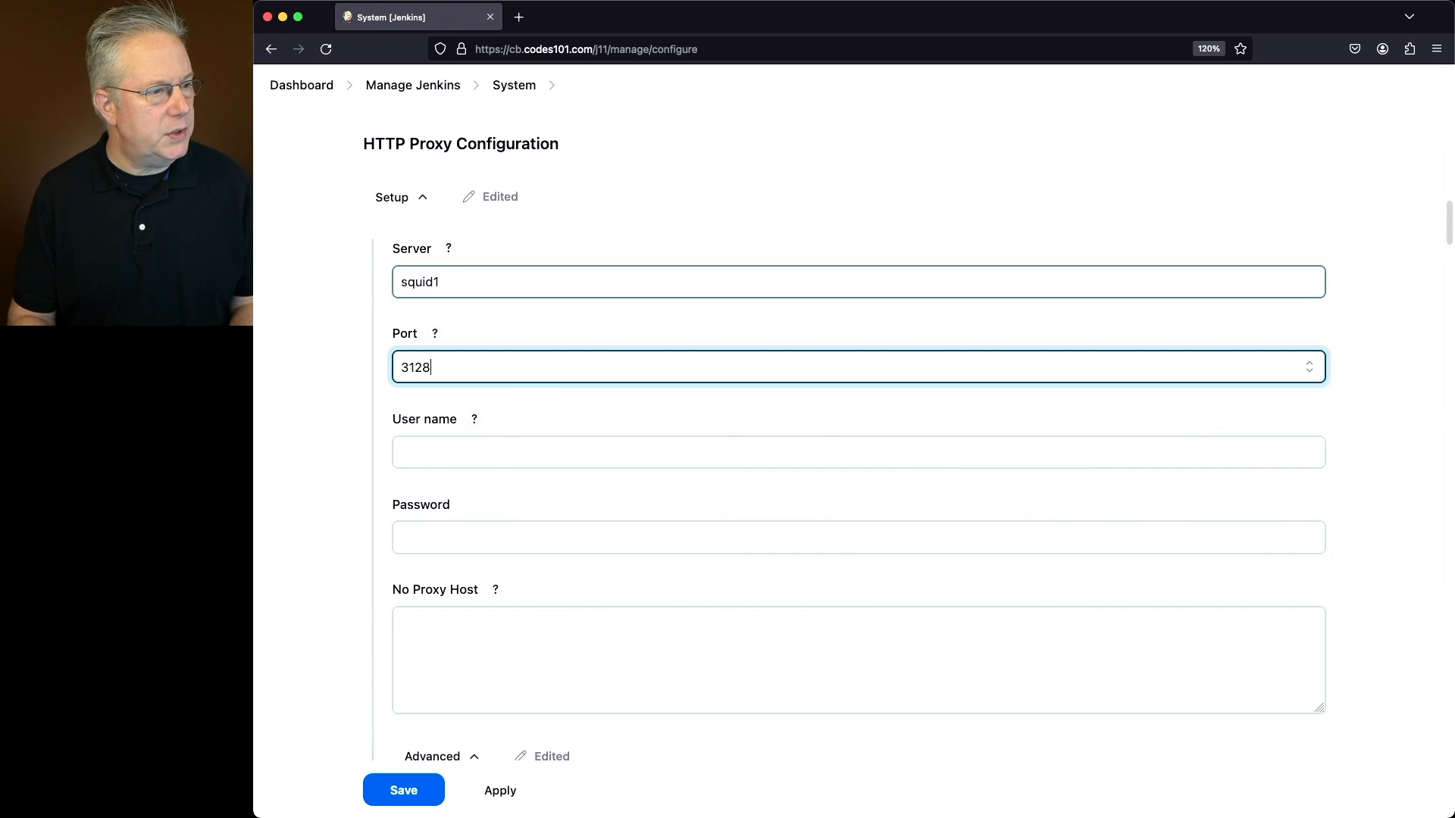
{"action": "left_click", "coordinate": [858, 454]}
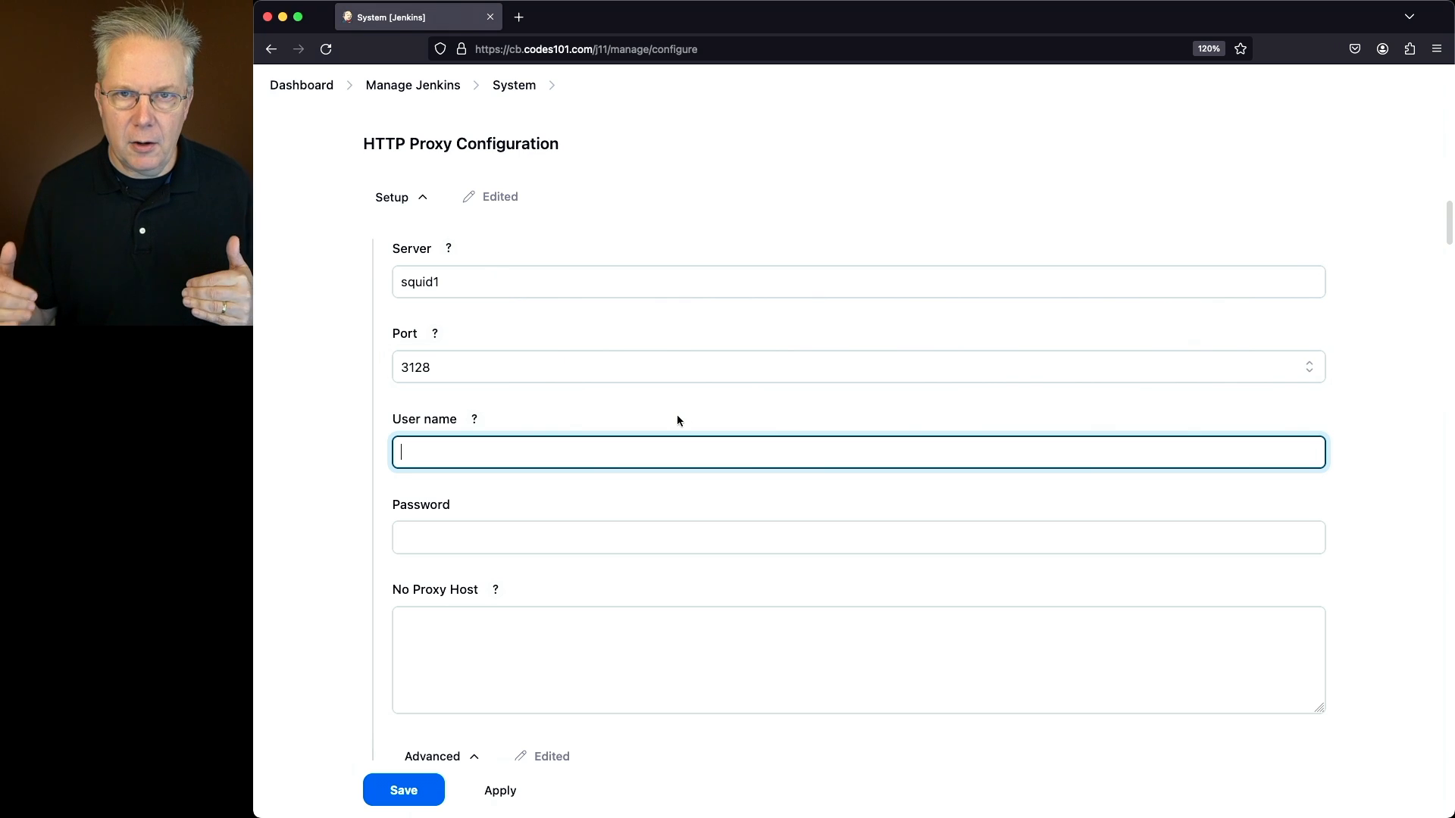
{"action": "scroll", "scroll_direction": "down", "scroll_amount": 3}
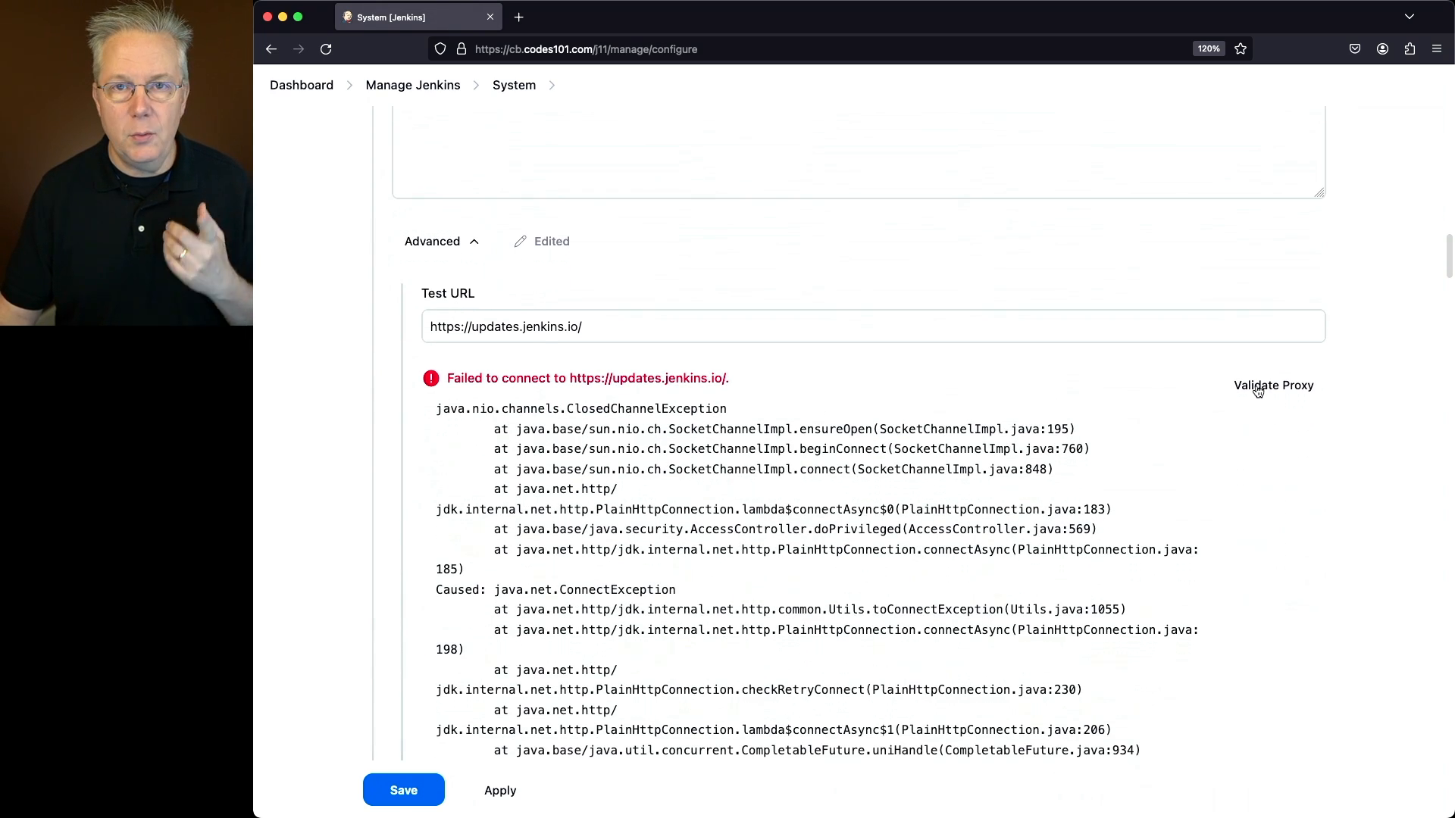
{"action": "left_click", "coordinate": [1273, 385]}
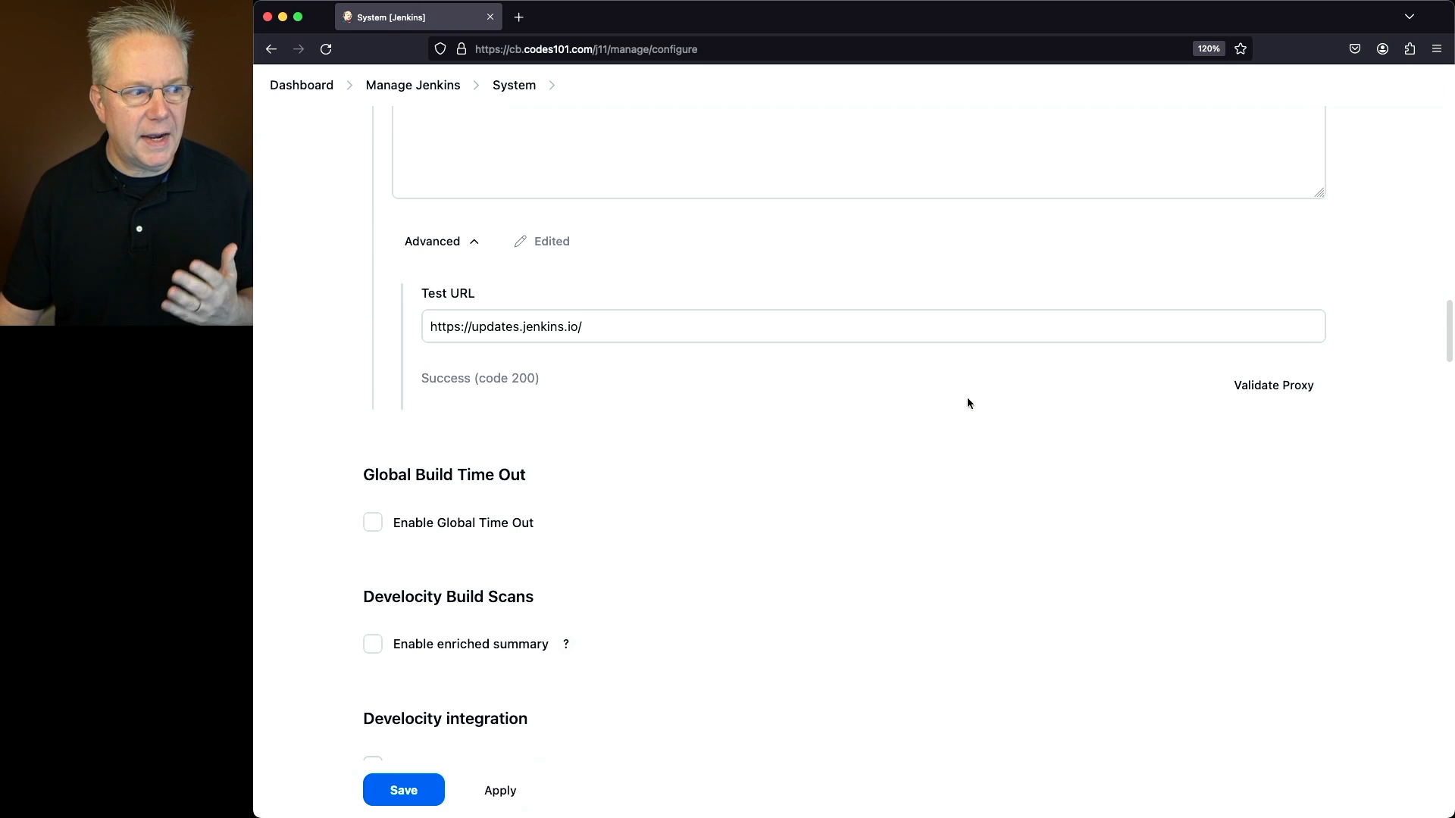
{"action": "mouse_move", "coordinate": [980, 419]}
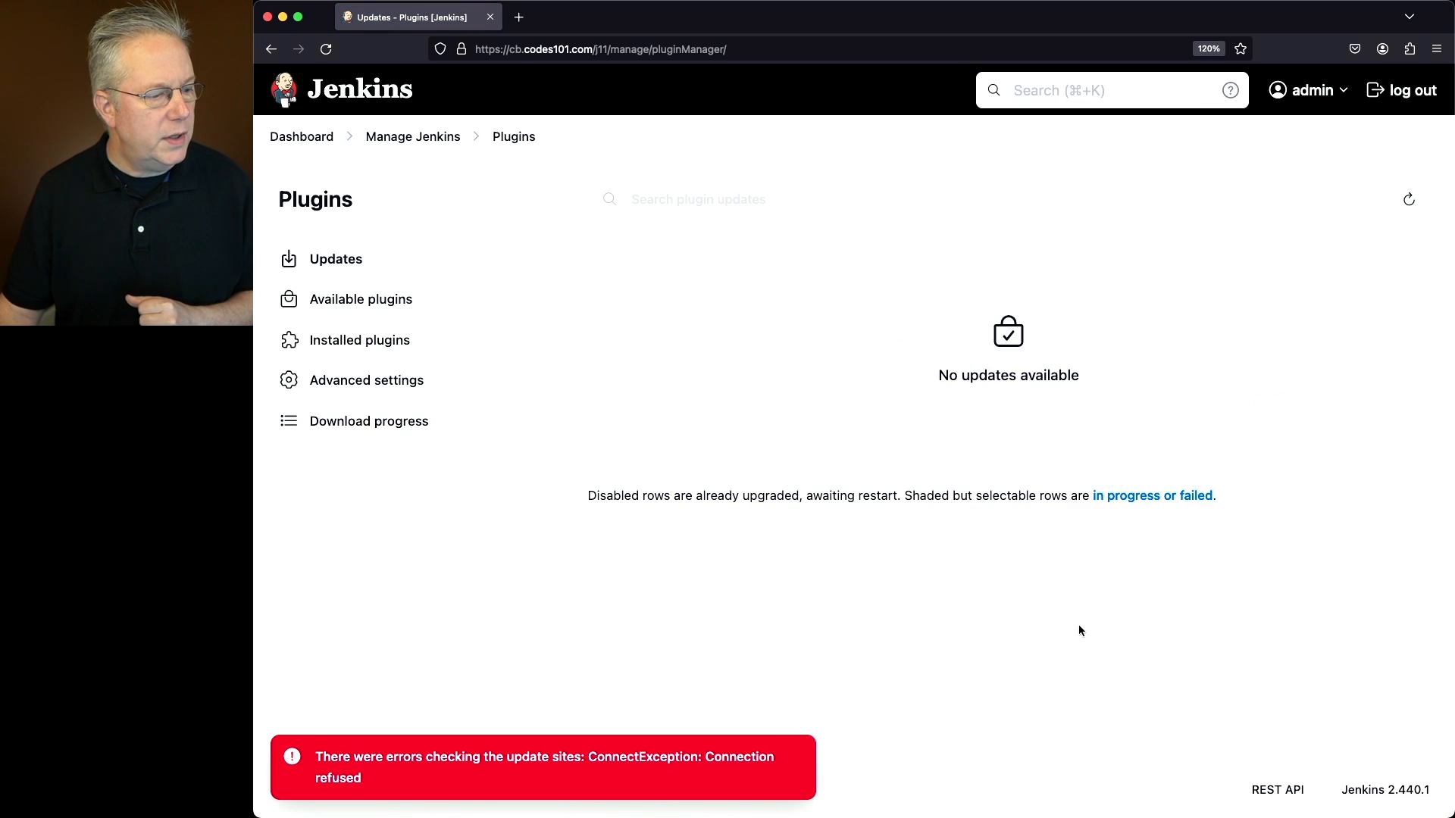
{"action": "mouse_move", "coordinate": [959, 692]}
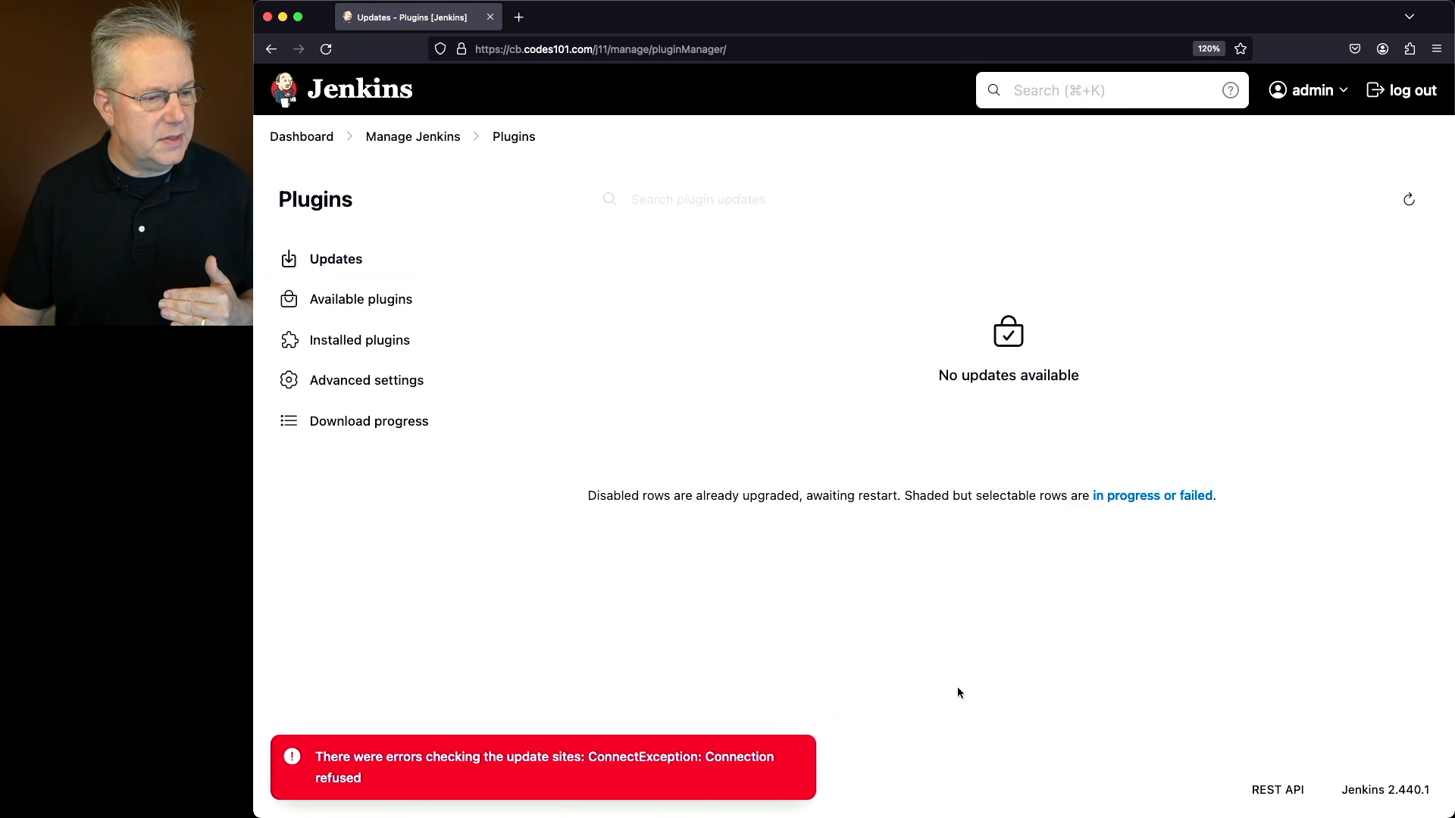
{"action": "mouse_move", "coordinate": [462, 743]}
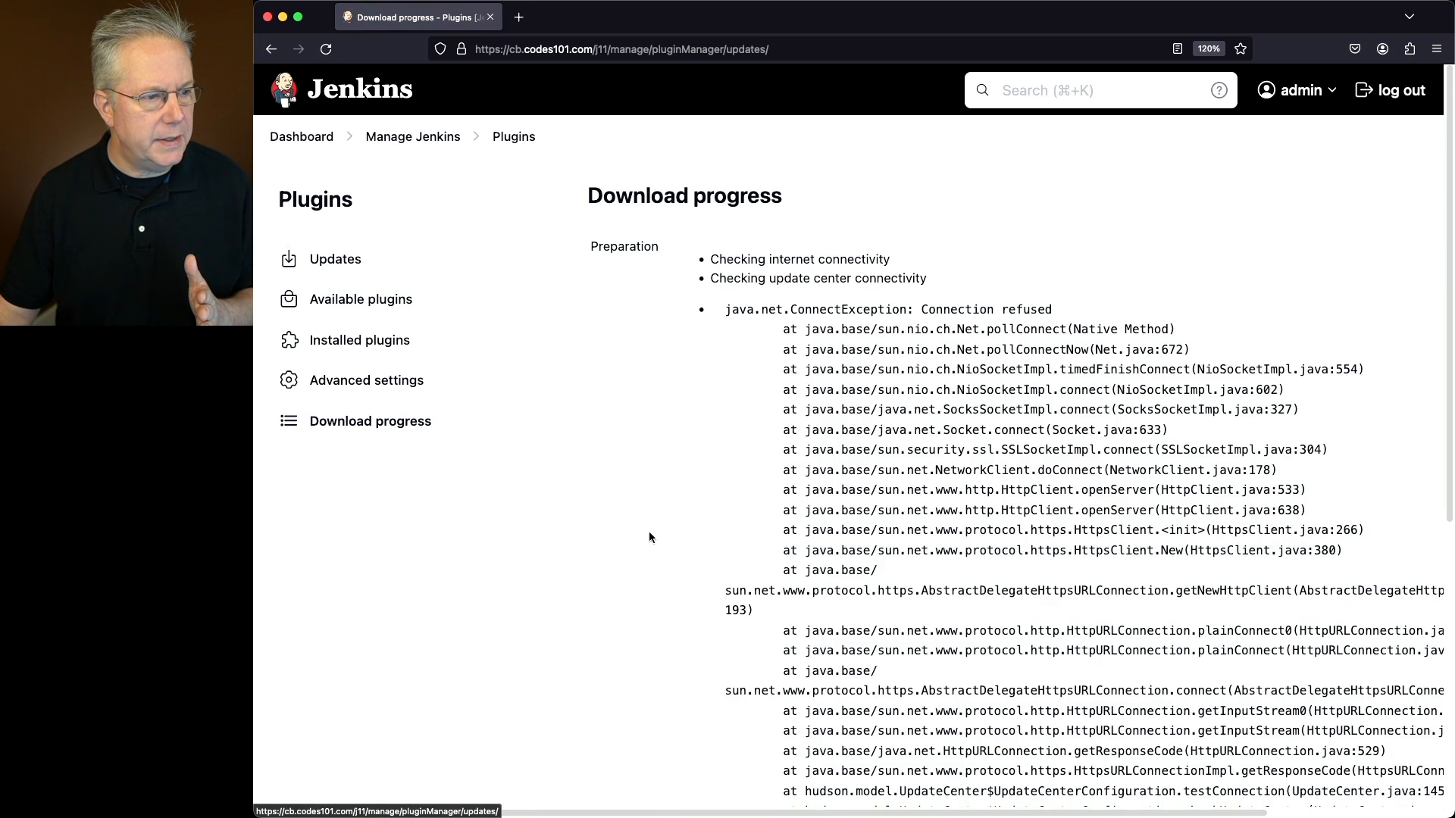
- Scroll the Download progress page to the failed Metrics and Support Core results
{"action": "scroll", "scroll_direction": "down", "scroll_amount": 3}
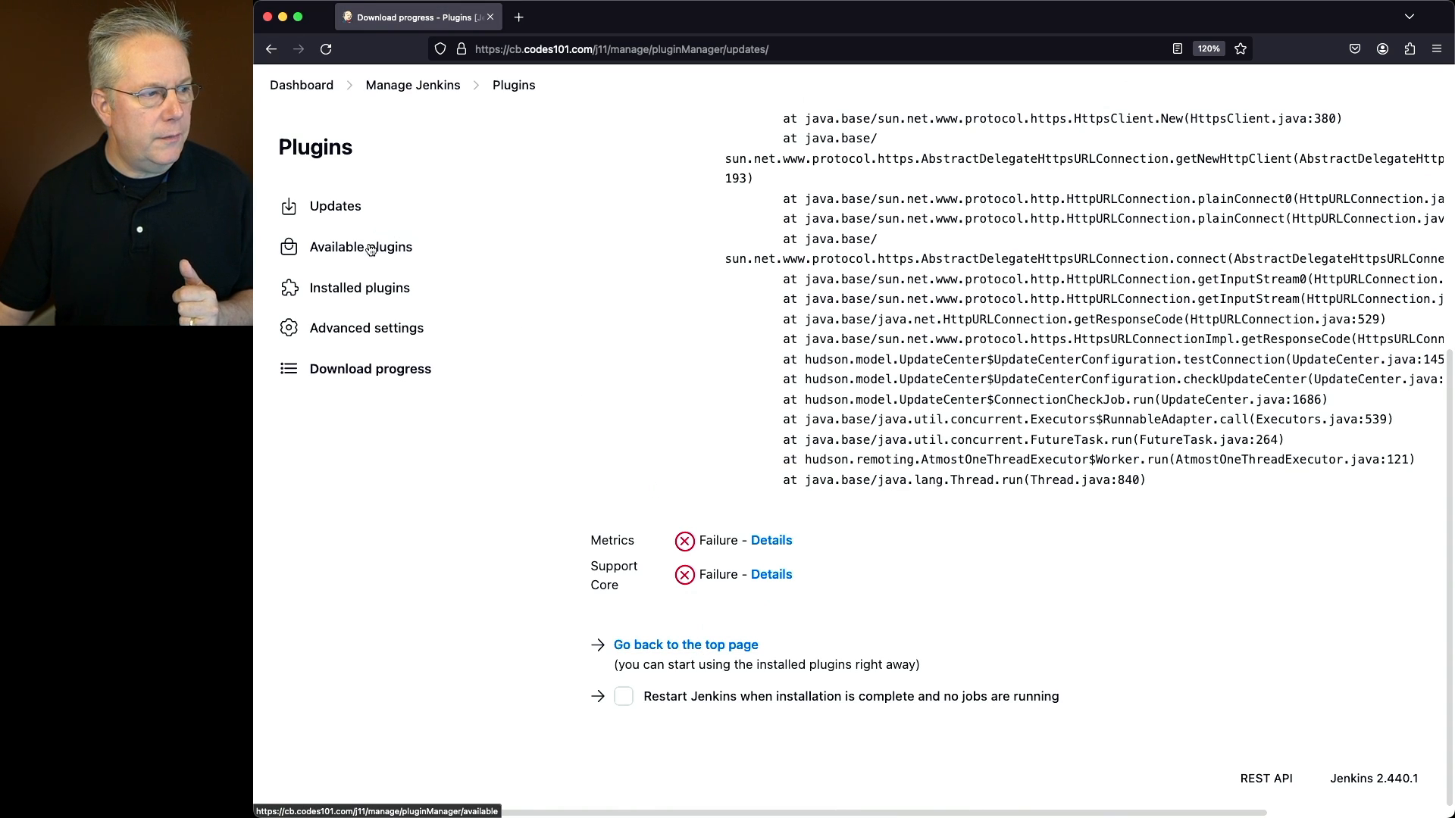
- Find Support Core among available plugins via 'support' search and install it
{"action": "left_click", "coordinate": [361, 245]}
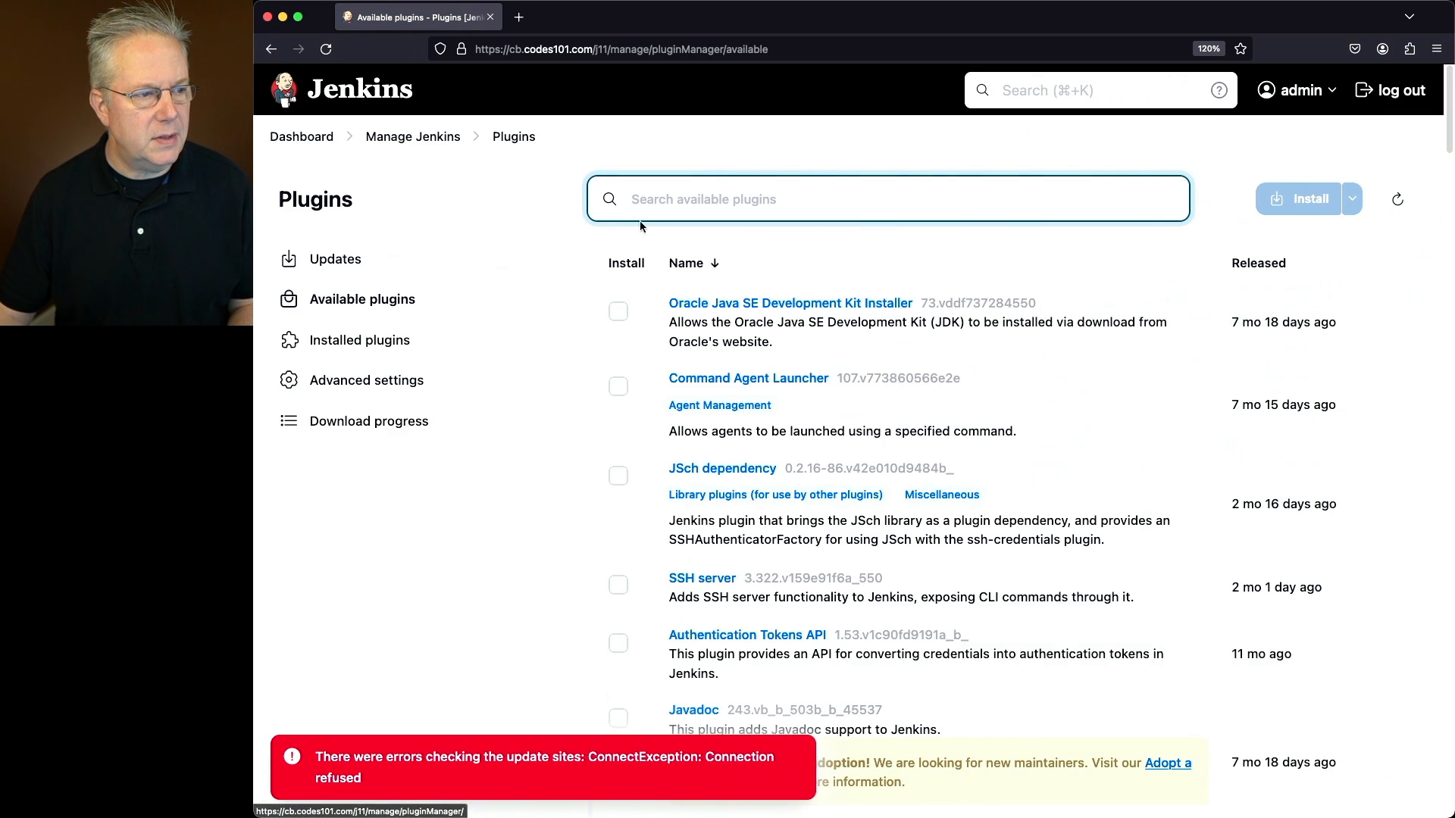
{"action": "type", "text": "support-core"}
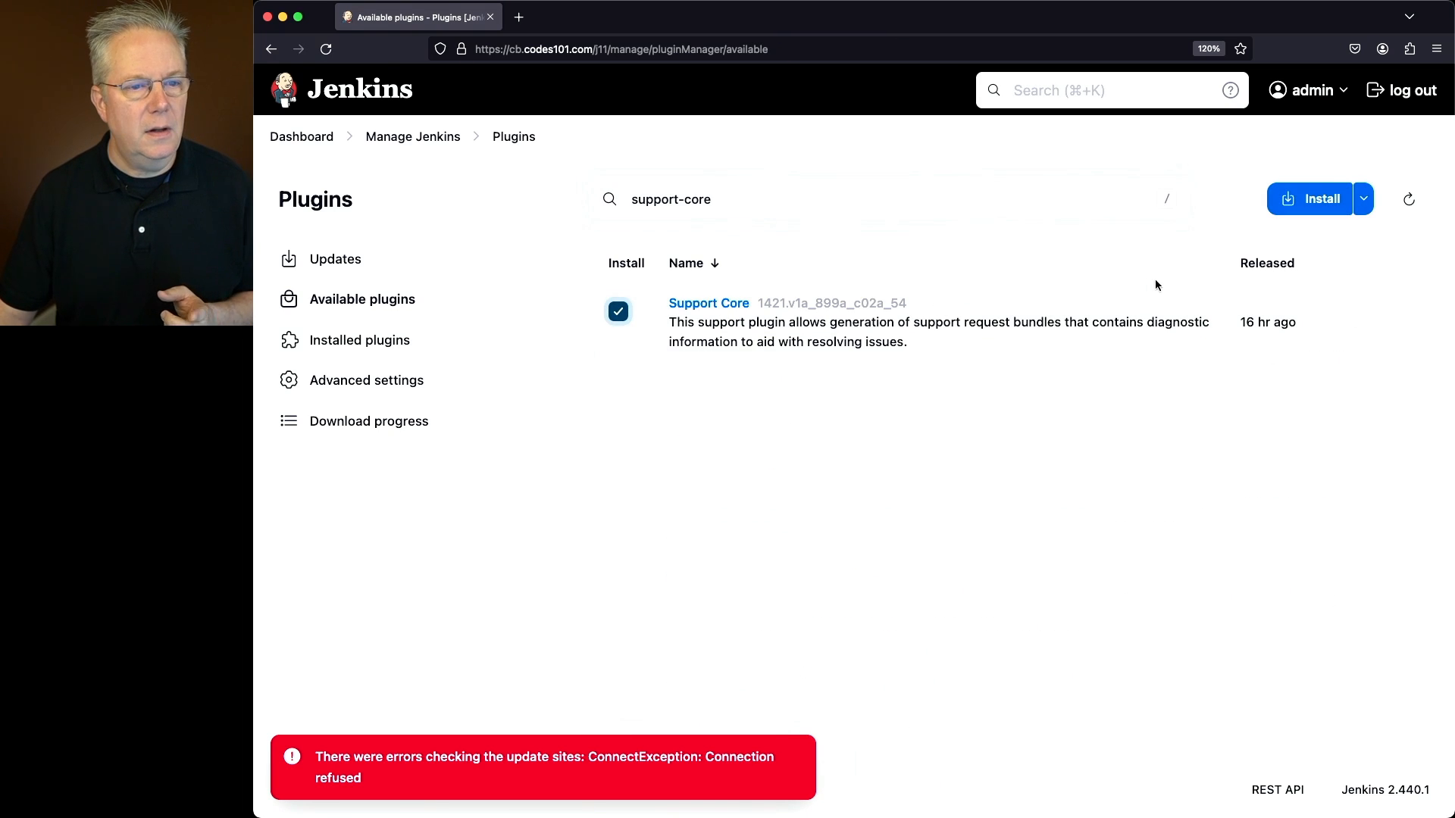
{"action": "left_click", "coordinate": [1362, 199]}
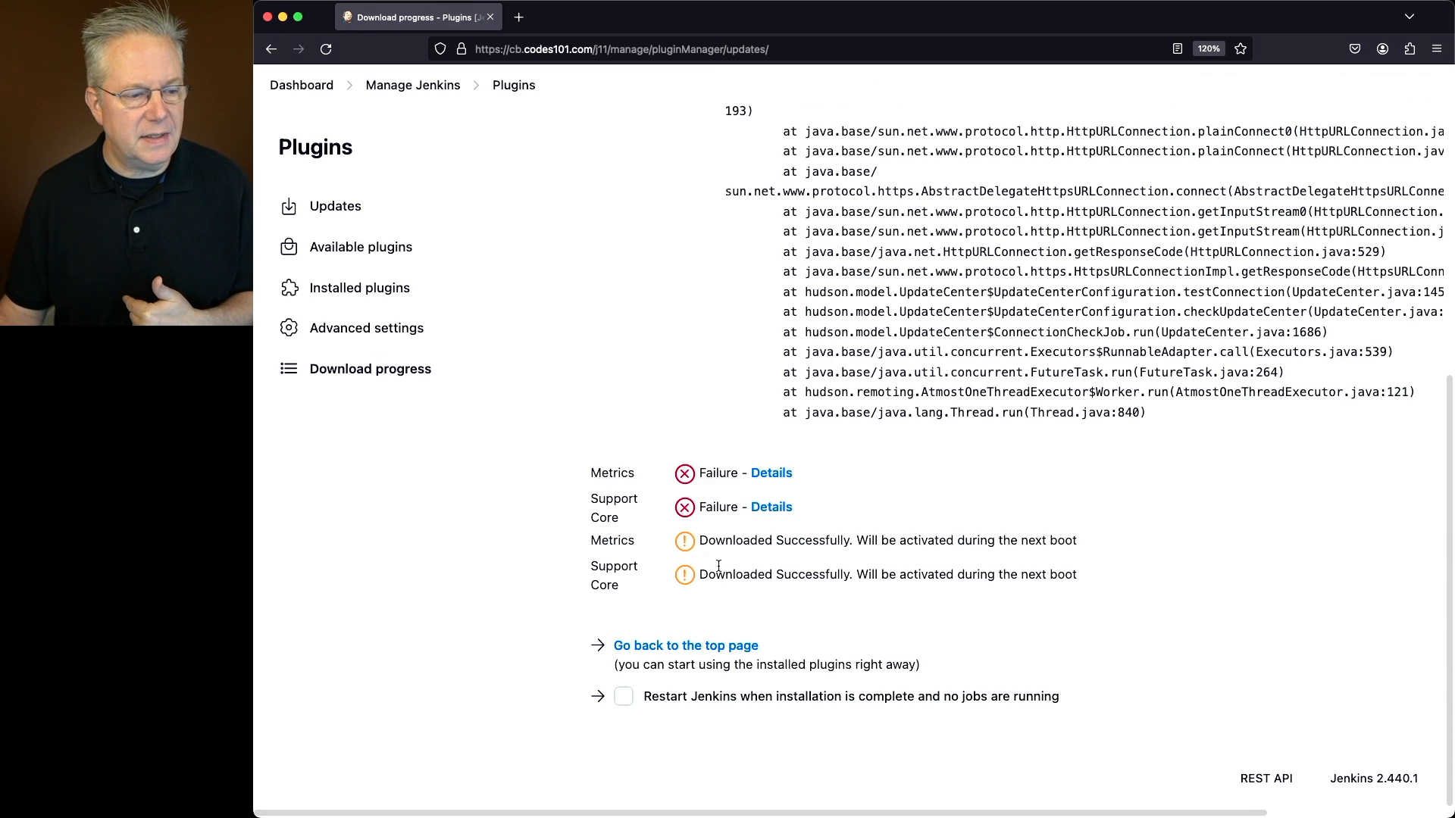
{"action": "mouse_move", "coordinate": [844, 594]}
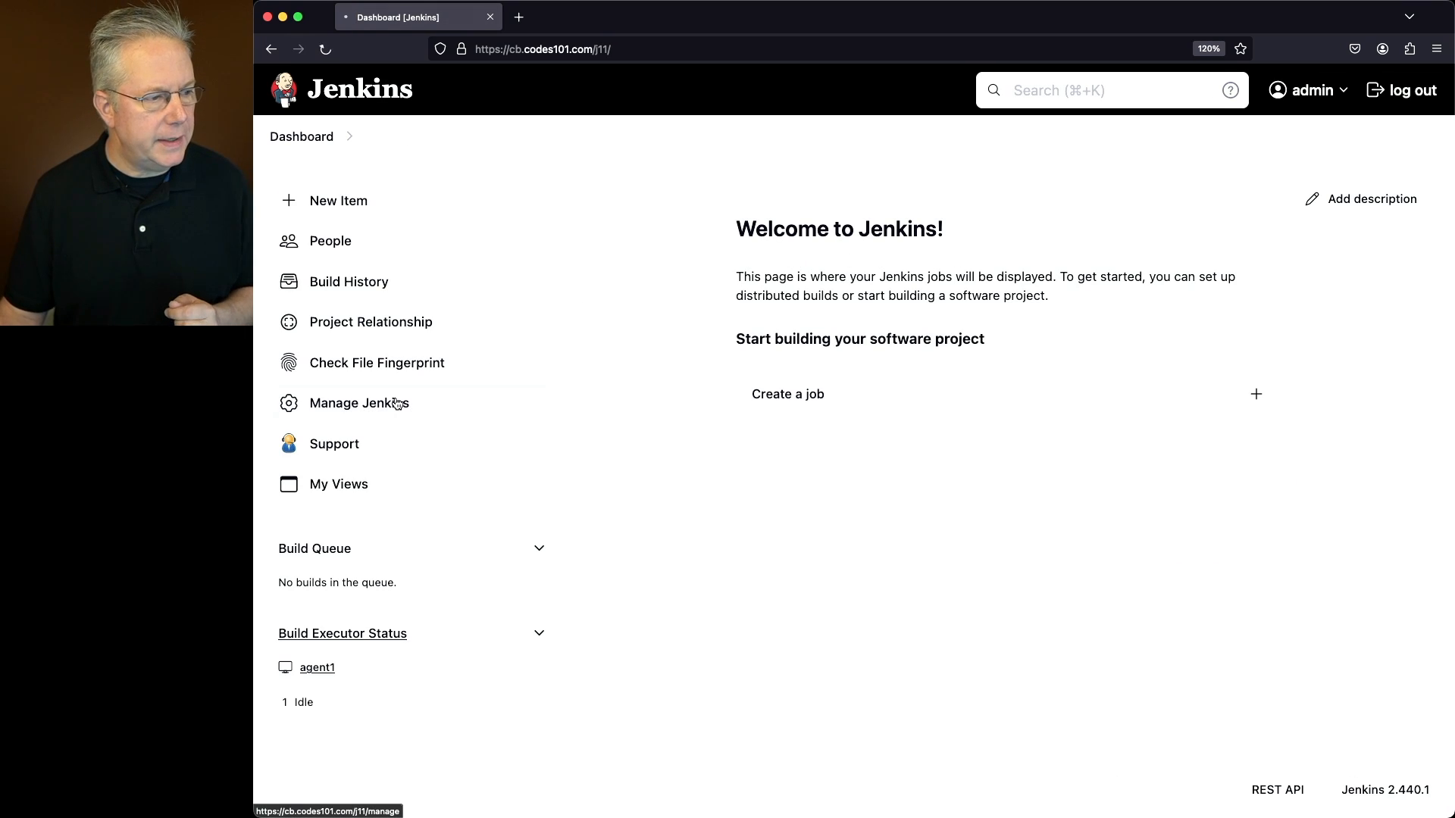
- Filter Installed plugins for 'support-c' to show Support Core Plugin enabled
{"action": "left_click", "coordinate": [359, 404]}
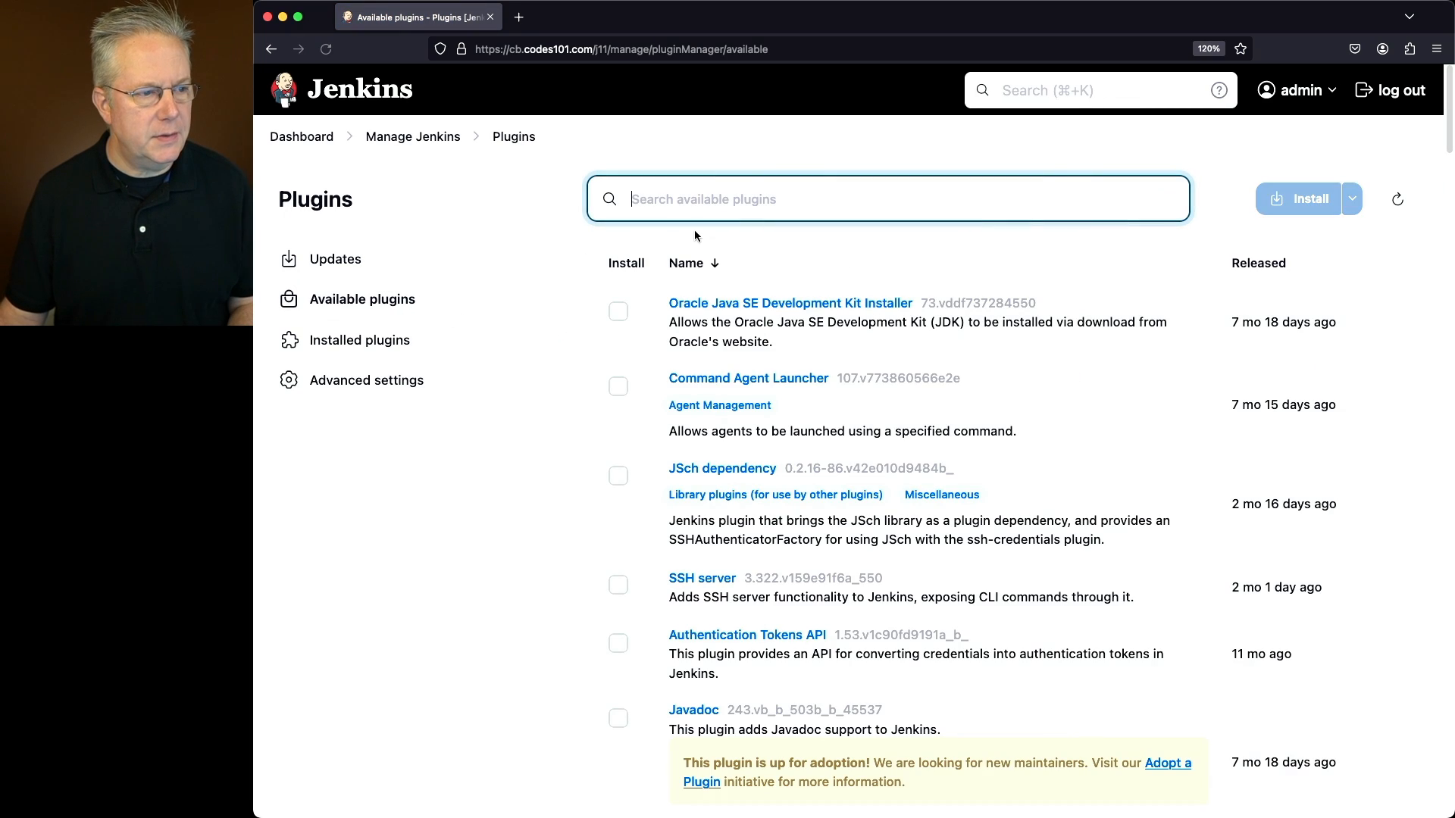
{"action": "type", "text": "support-c"}
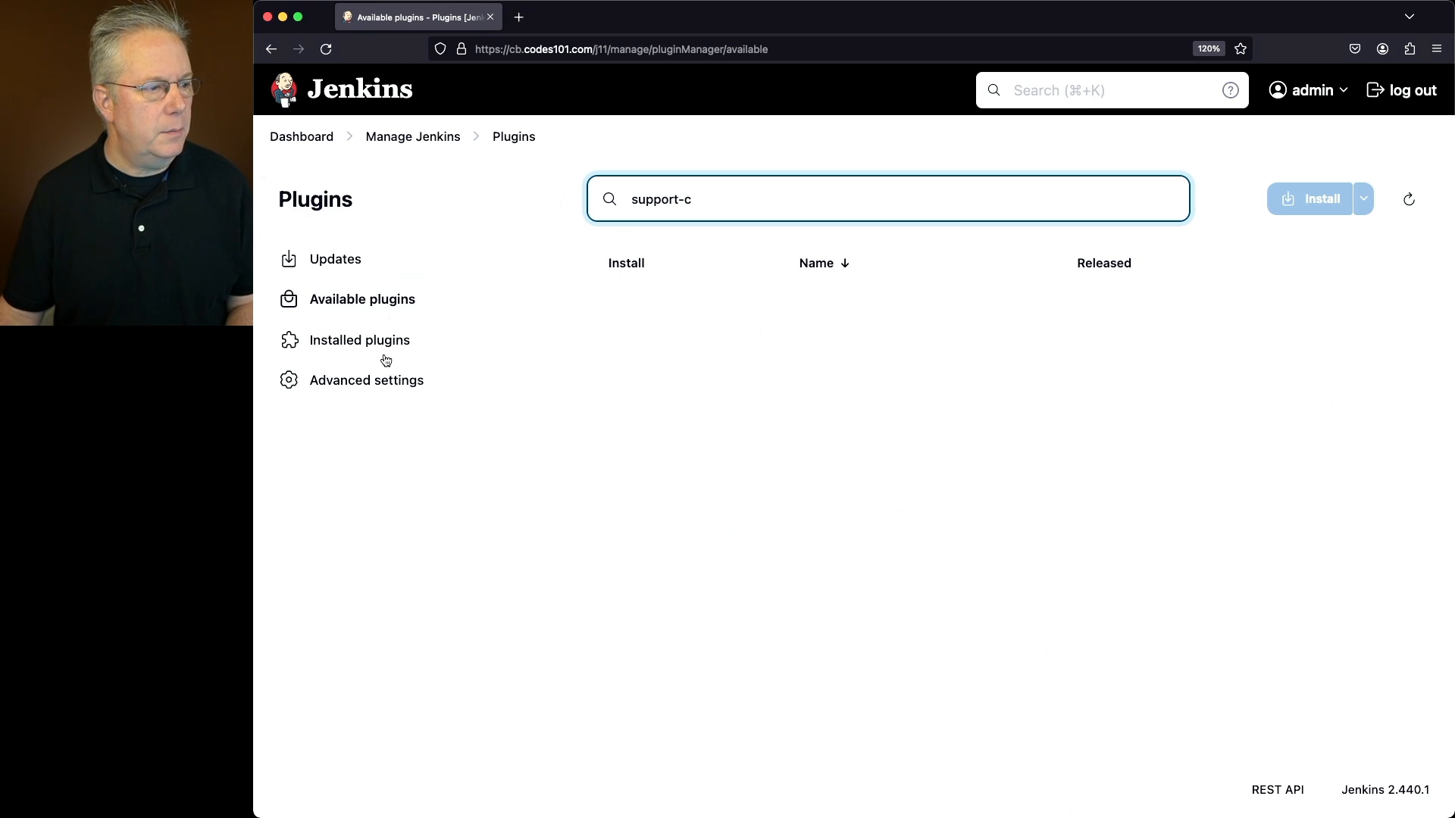
{"action": "left_click", "coordinate": [361, 340]}
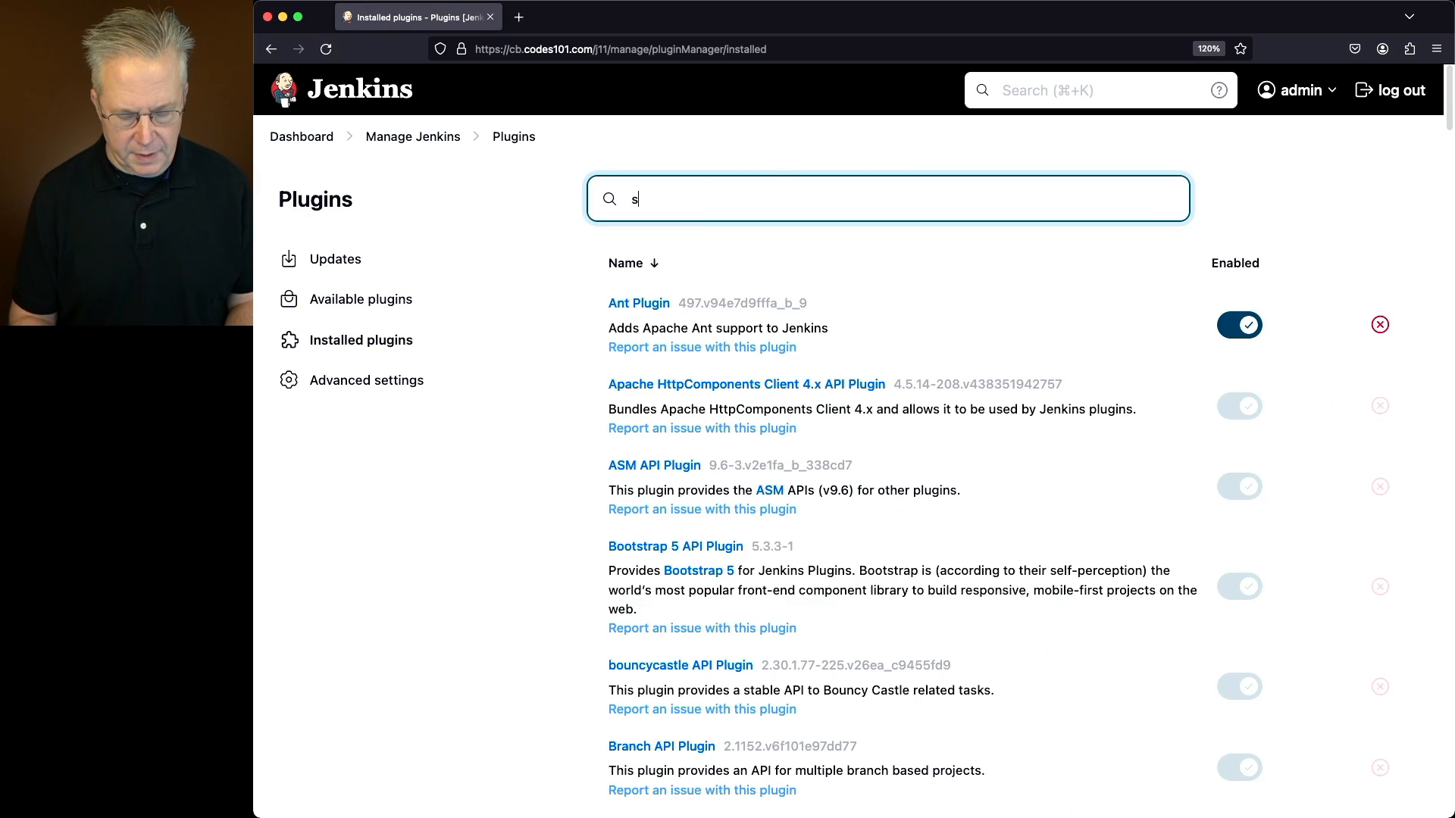
{"action": "type", "text": "upport-c"}
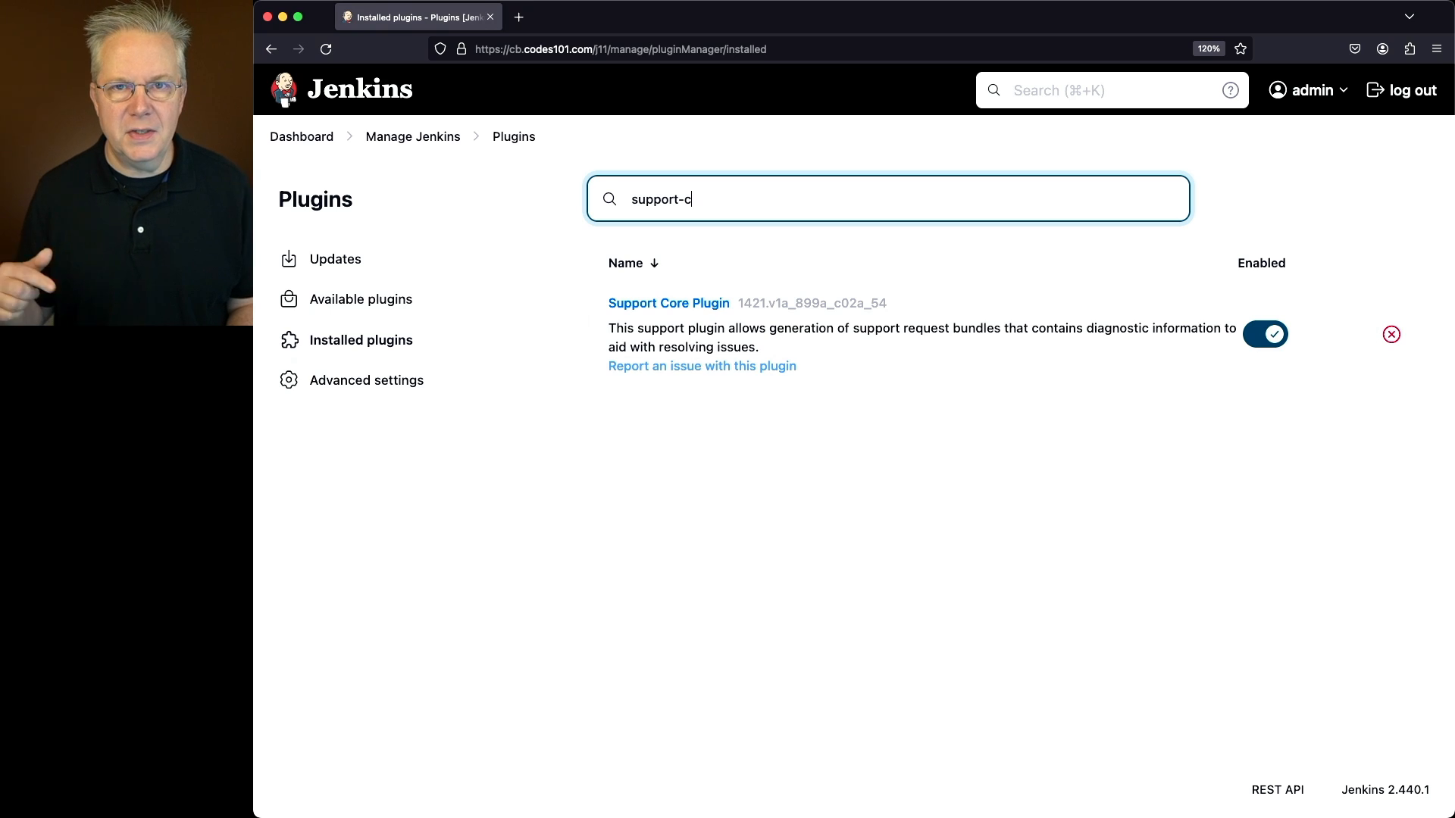